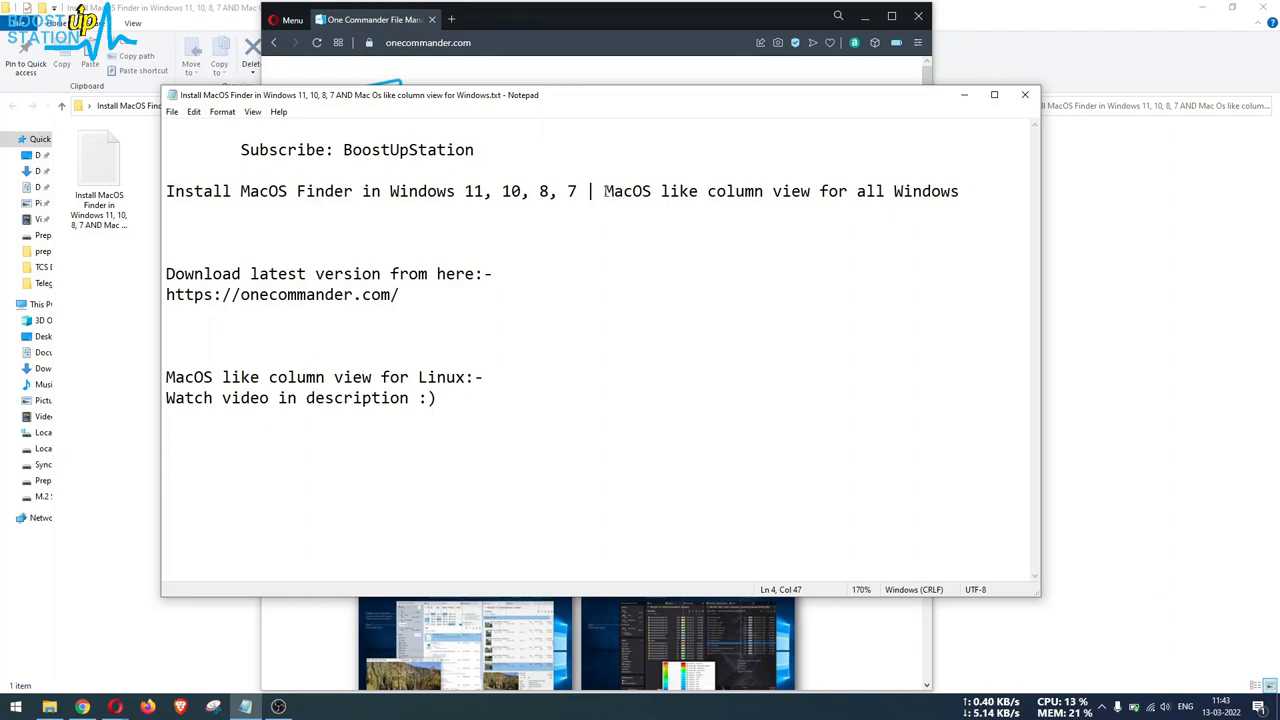
- Highlight the download link and the Linux column view lines in the notes
left_click_drag(605, 191, 766, 191)
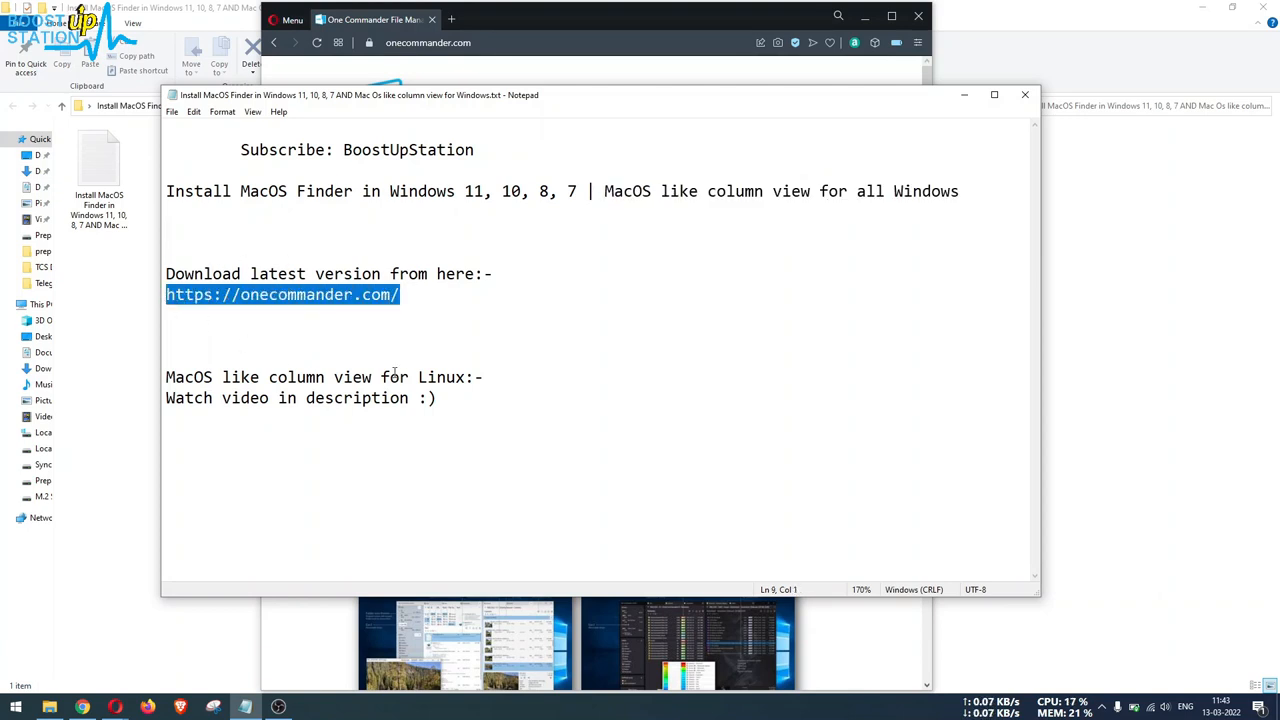
left_click_drag(185, 377, 485, 377)
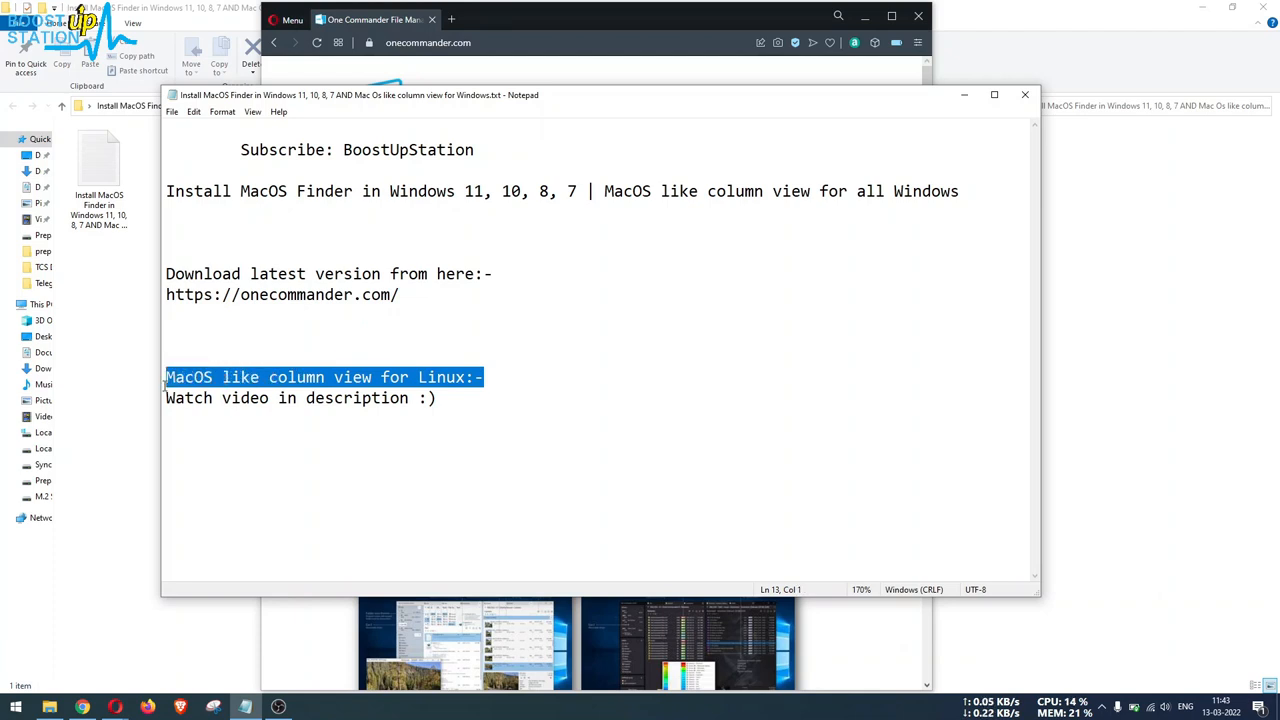
left_click(375, 316)
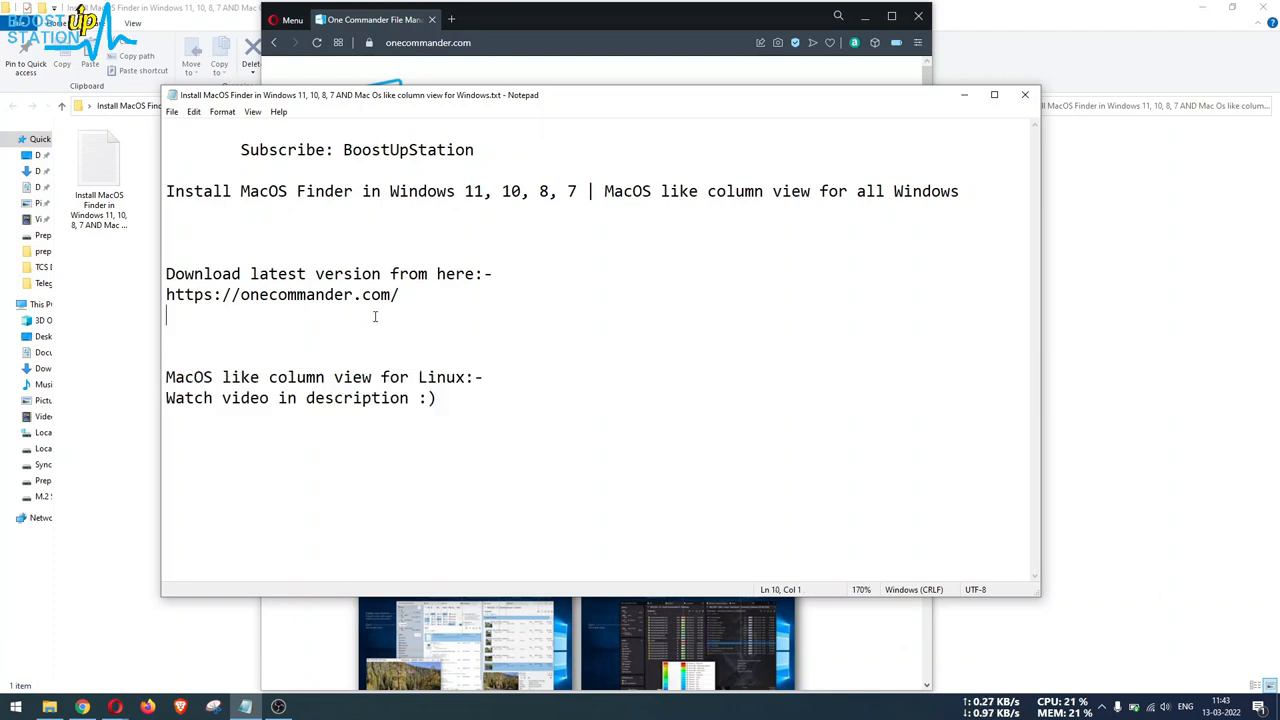
triple_click(282, 294)
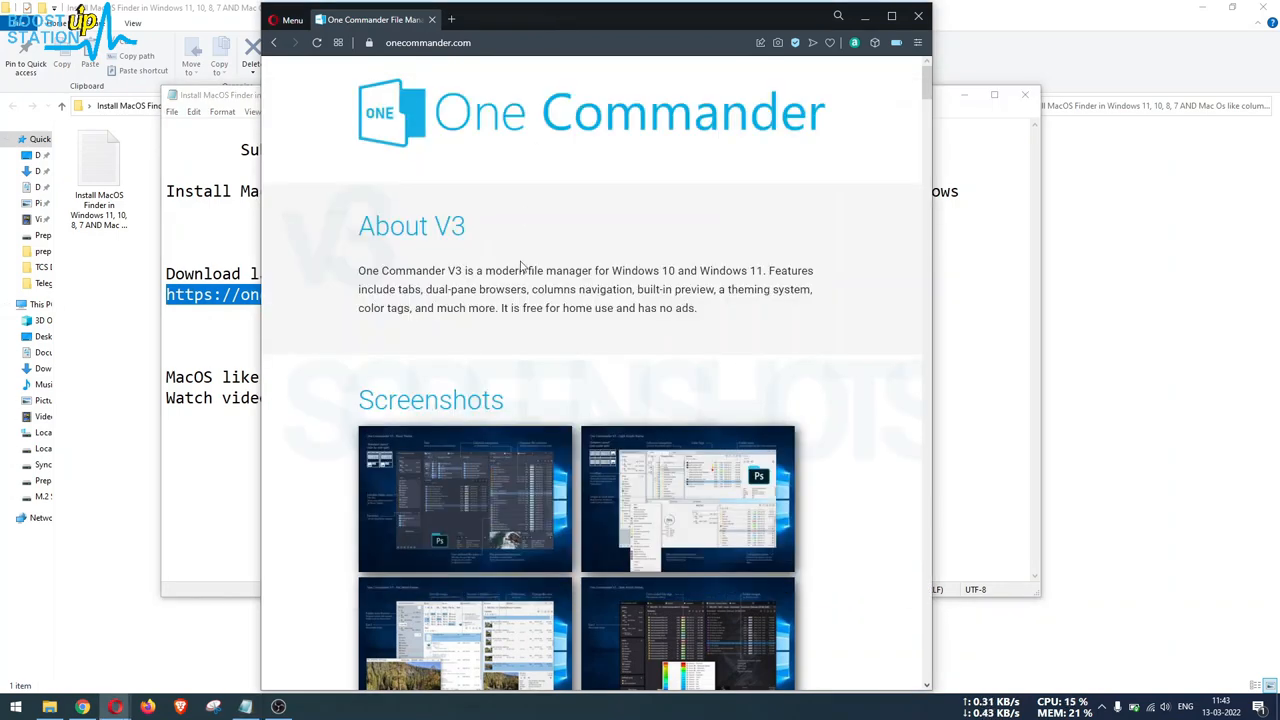
- Scroll to Download V3 and download the portable 3.4.46.0 zip
scroll("down", 3)
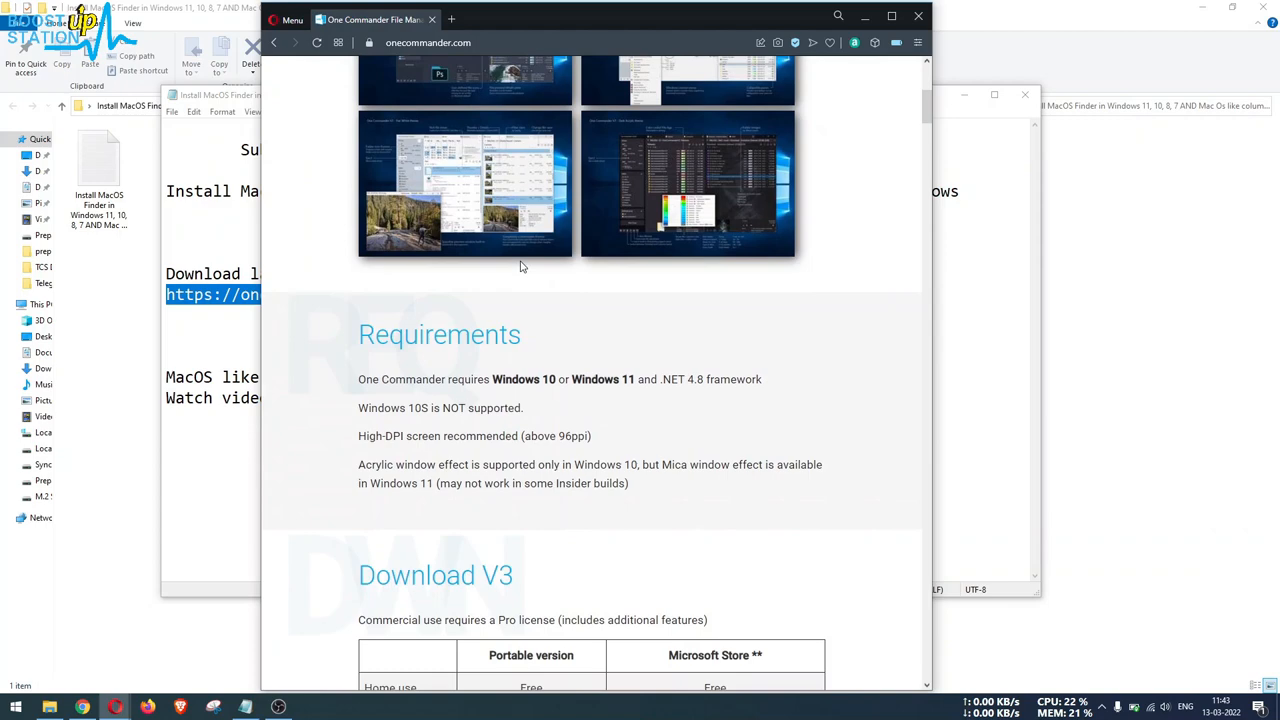
scroll("down", 3)
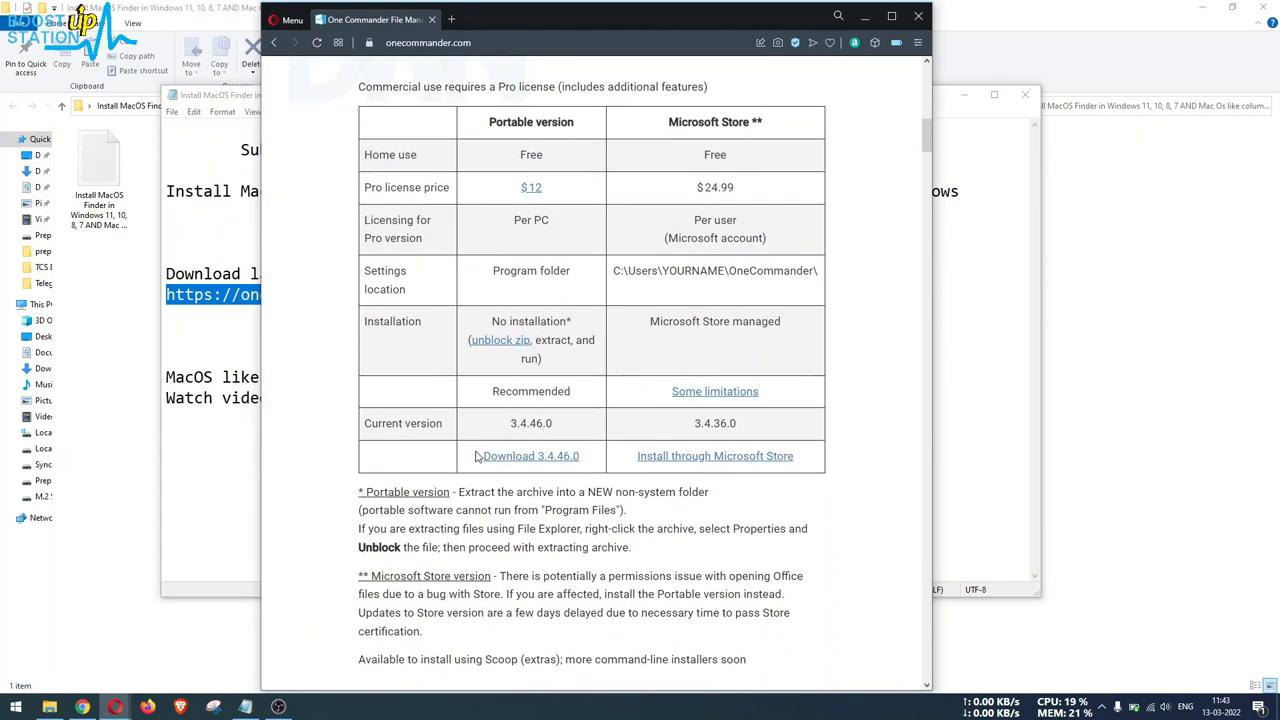
mouse_move(531, 456)
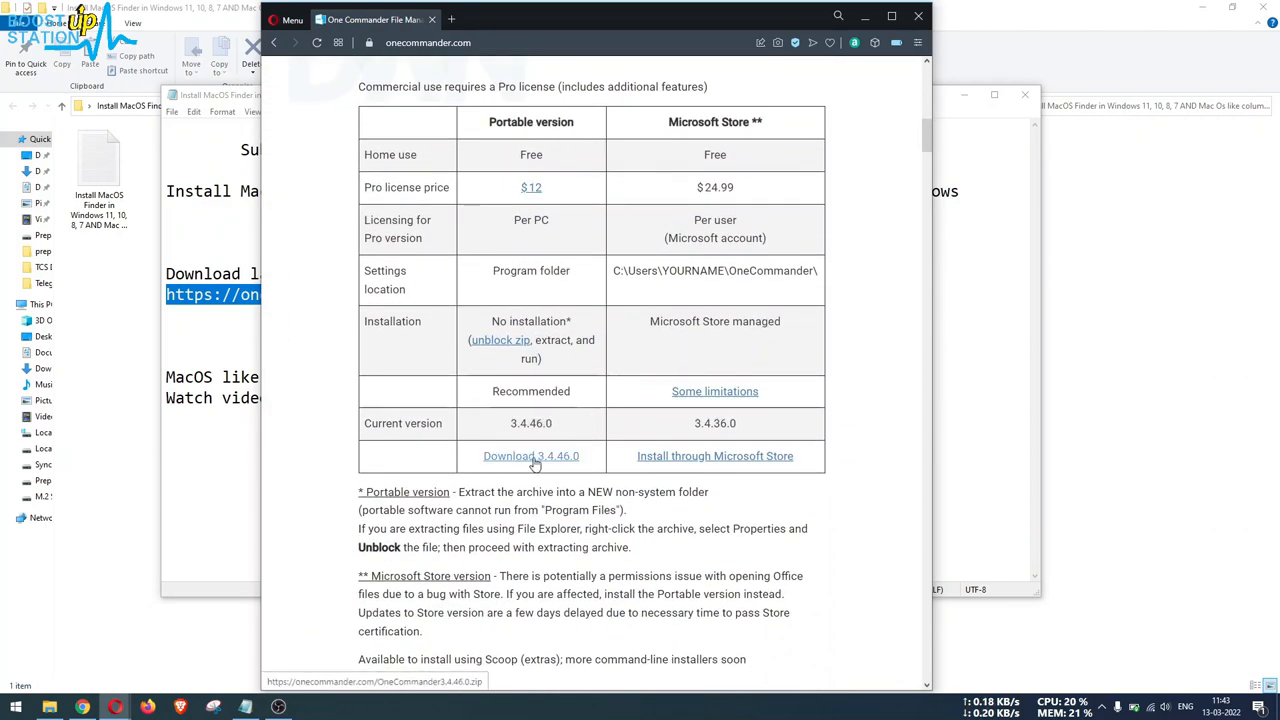
left_click(531, 455)
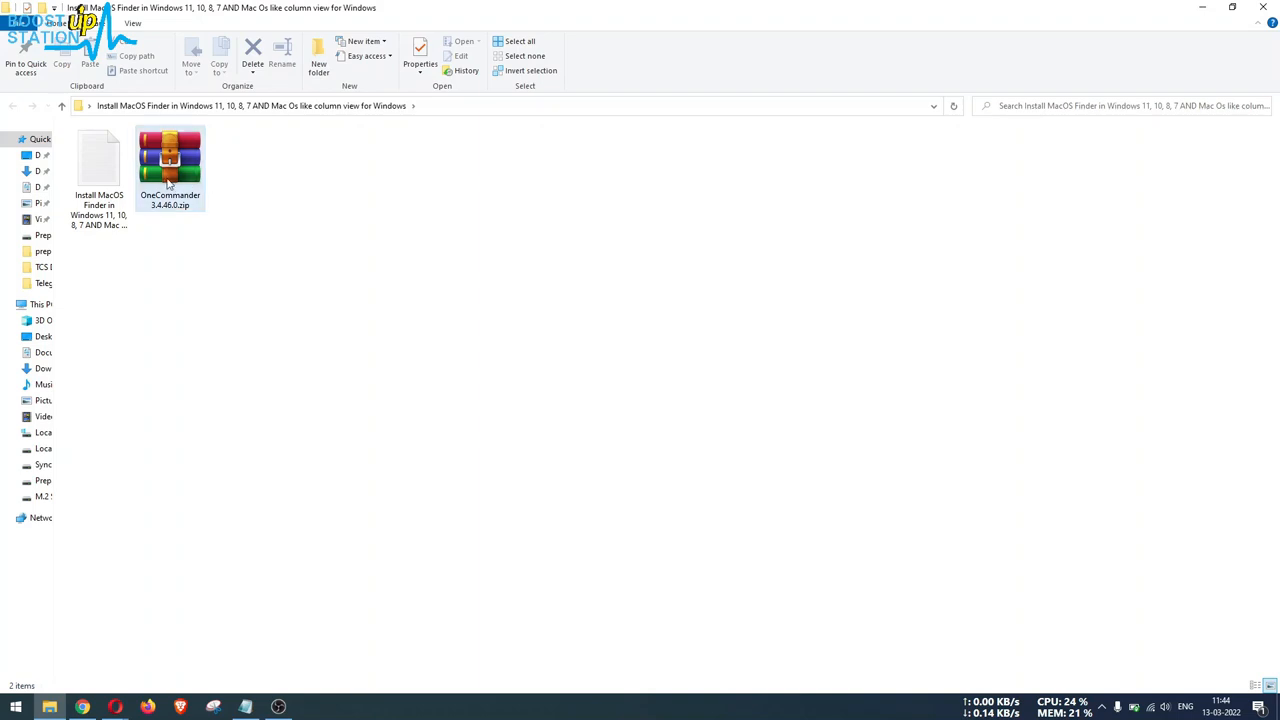
- Unblock the downloaded zip in its Properties, then bring up its actions again for extraction
right_click(170, 165)
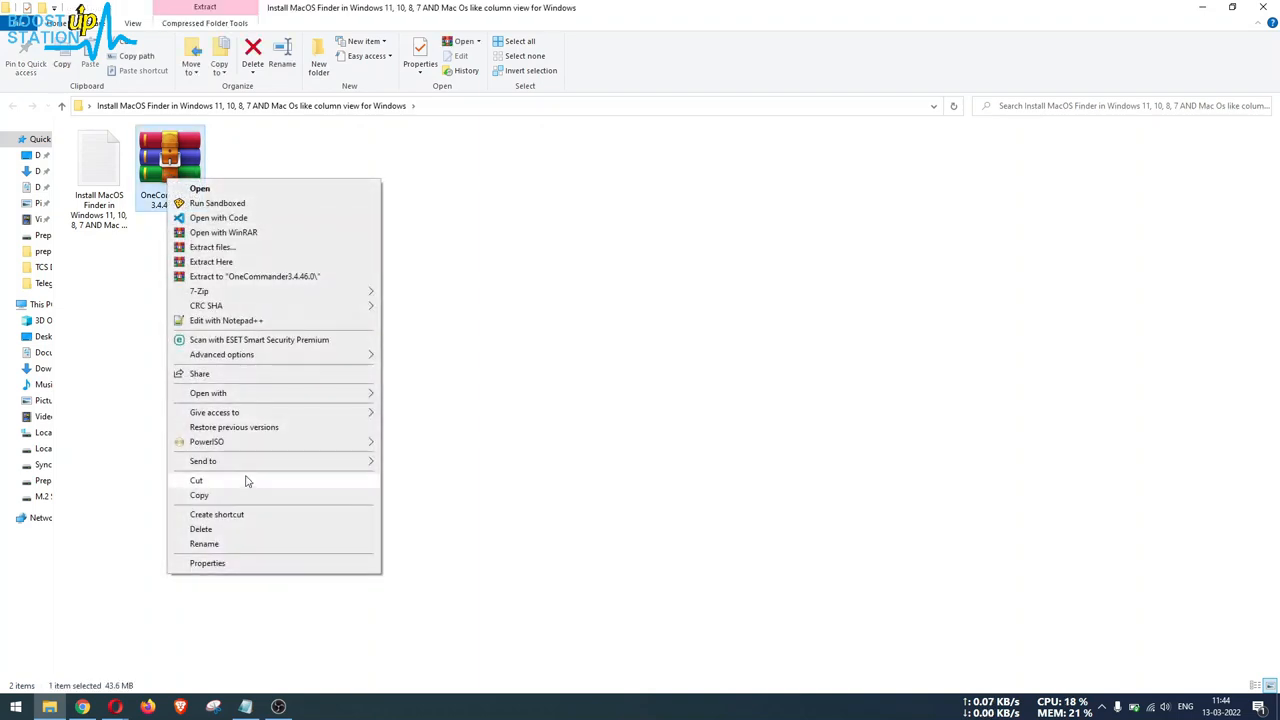
left_click(207, 563)
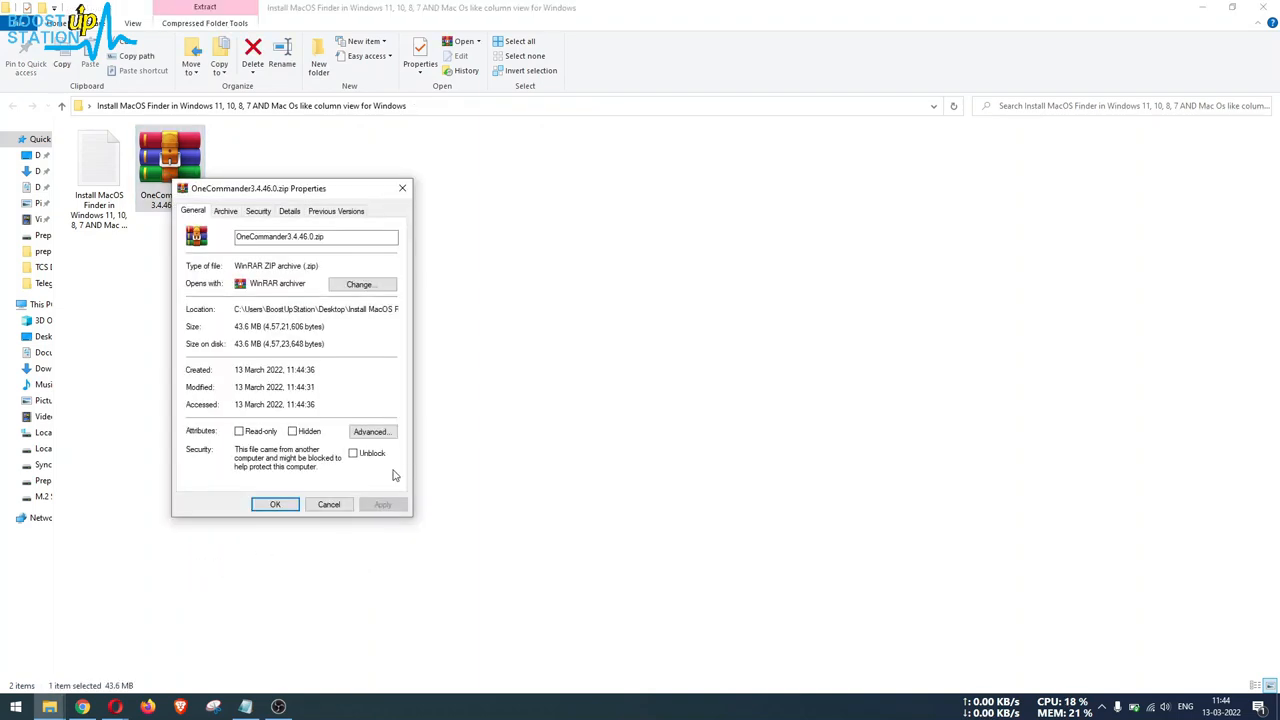
left_click(353, 453)
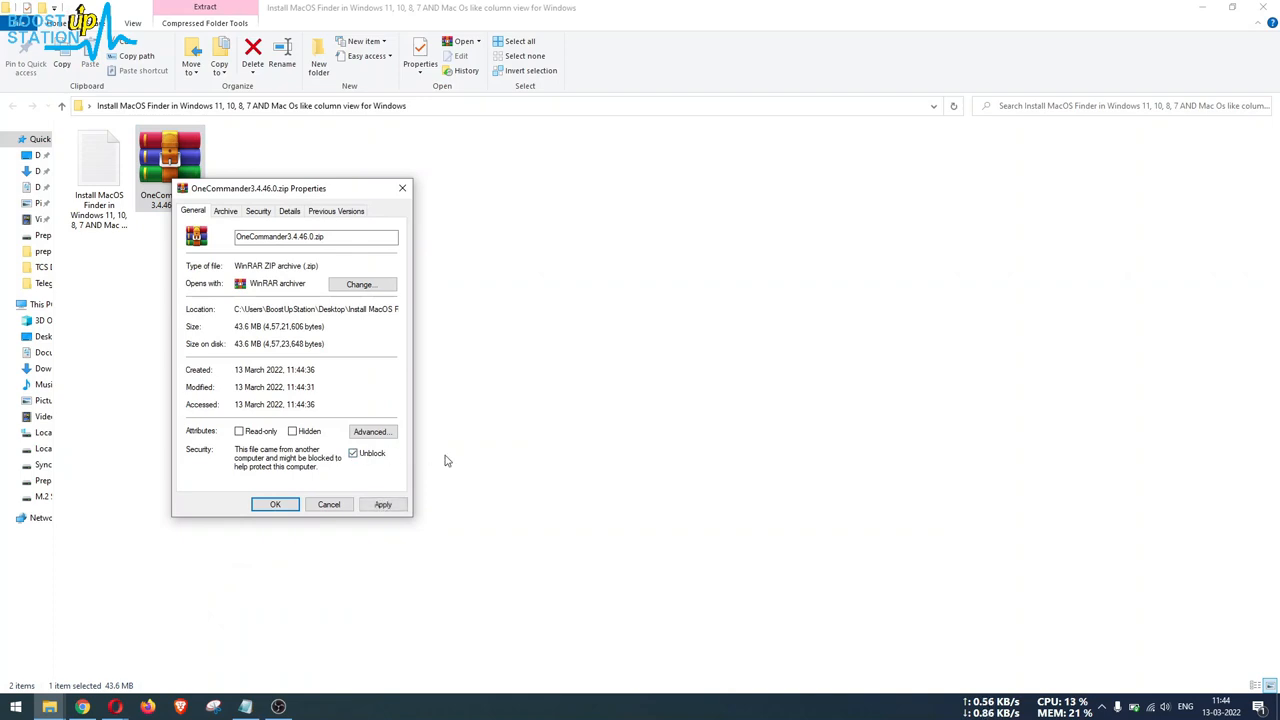
left_click(275, 504)
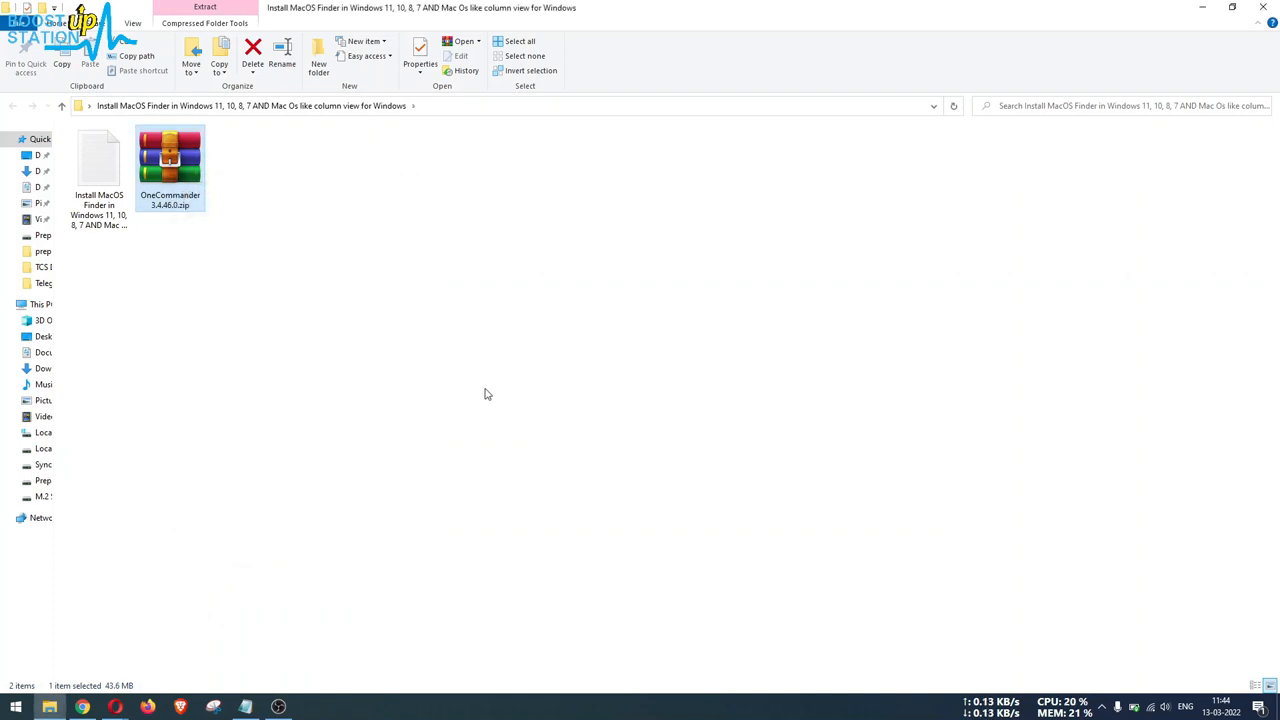
right_click(170, 160)
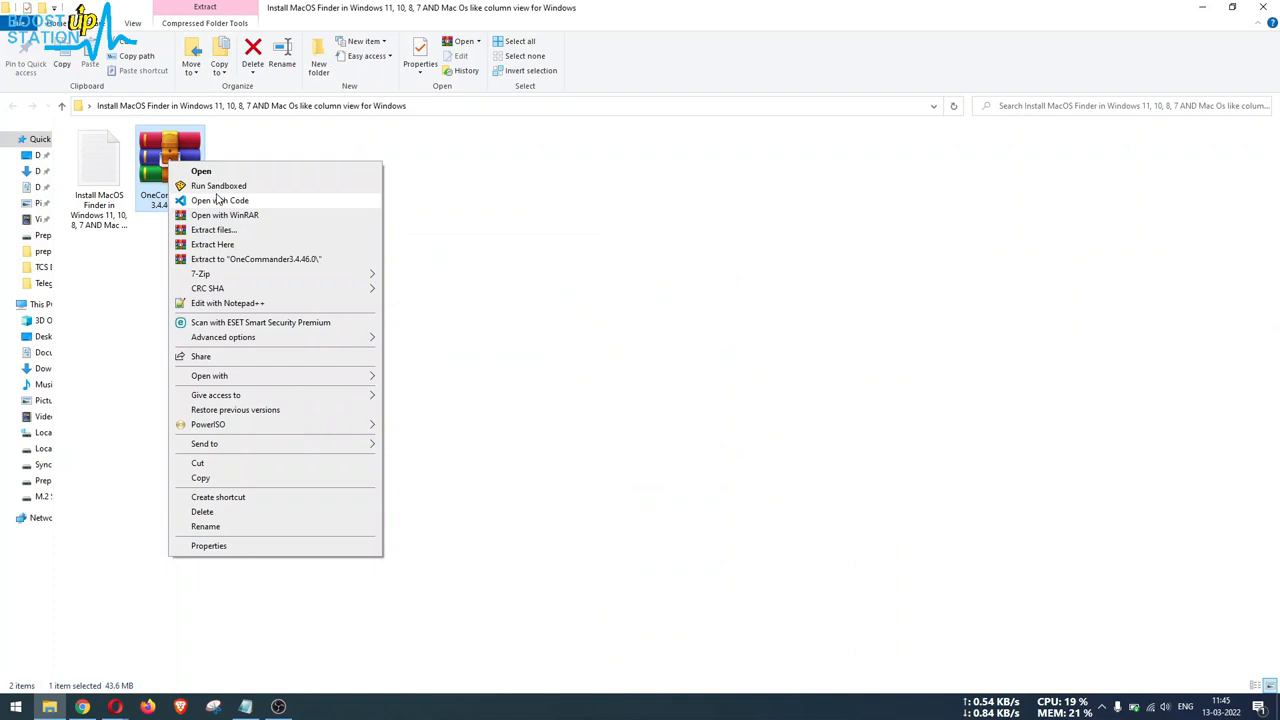
mouse_move(255, 268)
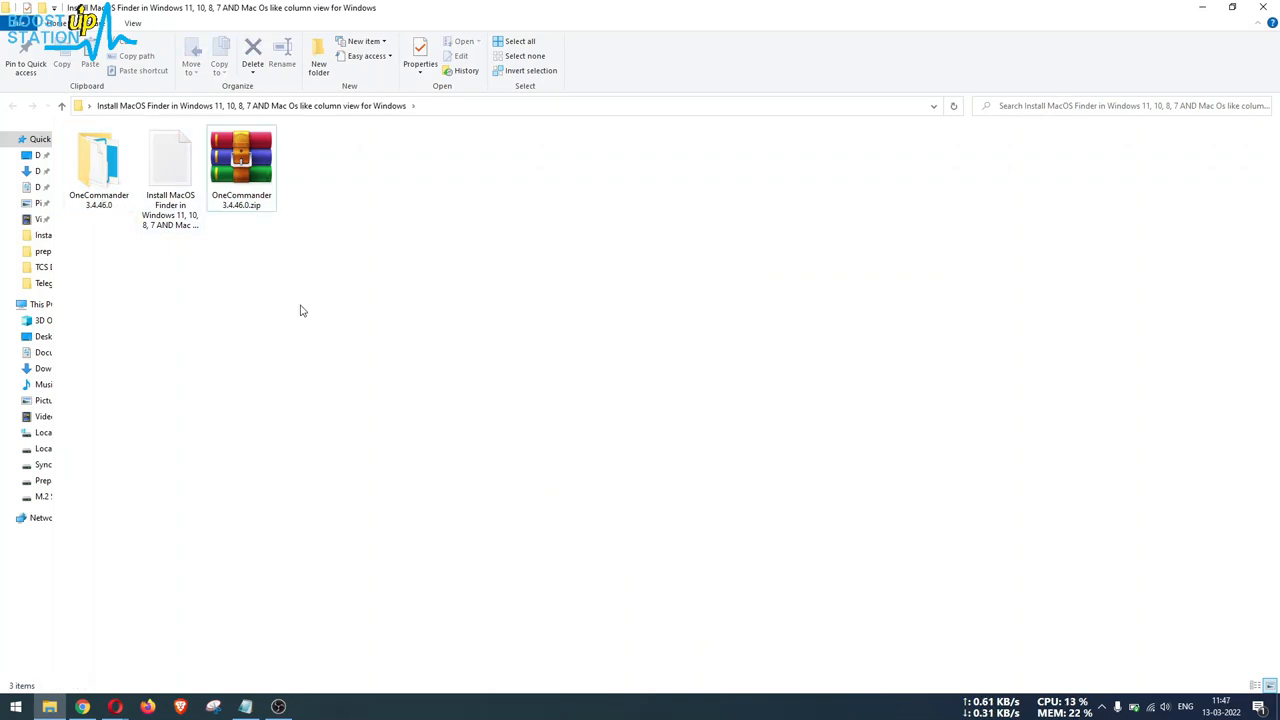
- Open the extracted folder and create a shortcut to OneCommander.exe
right_click(99, 165)
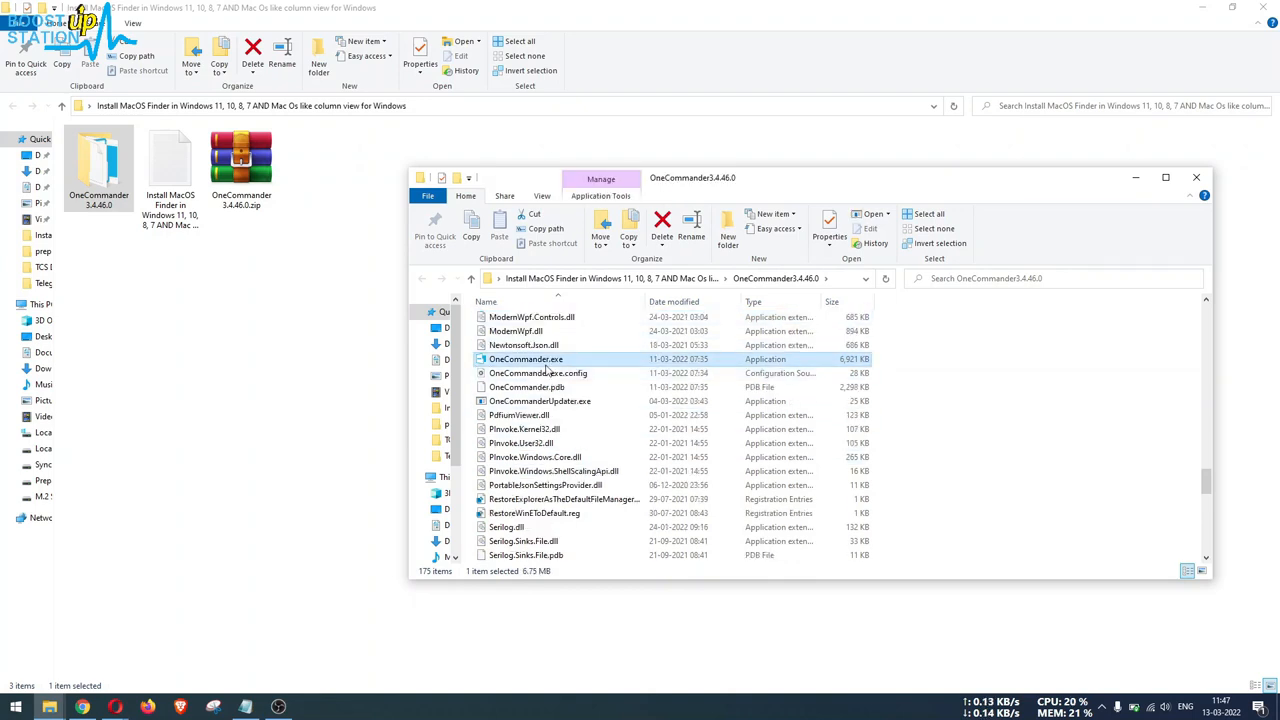
mouse_move(525, 358)
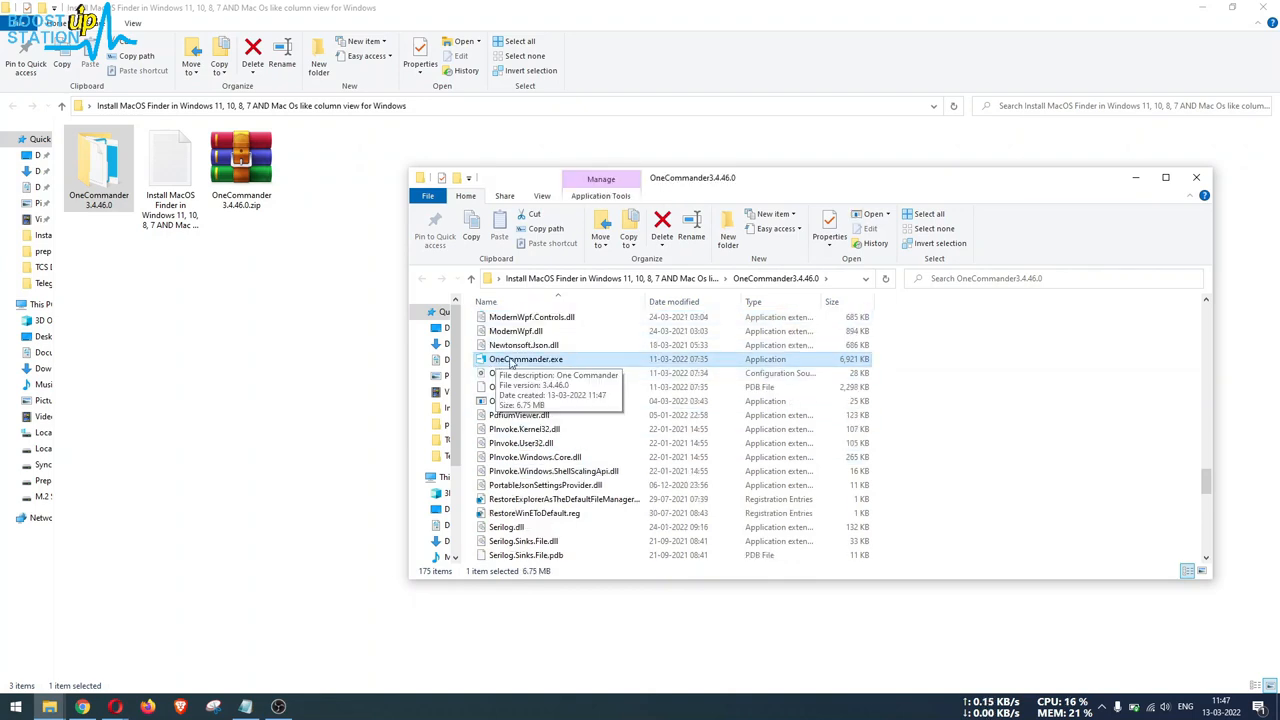
right_click(526, 358)
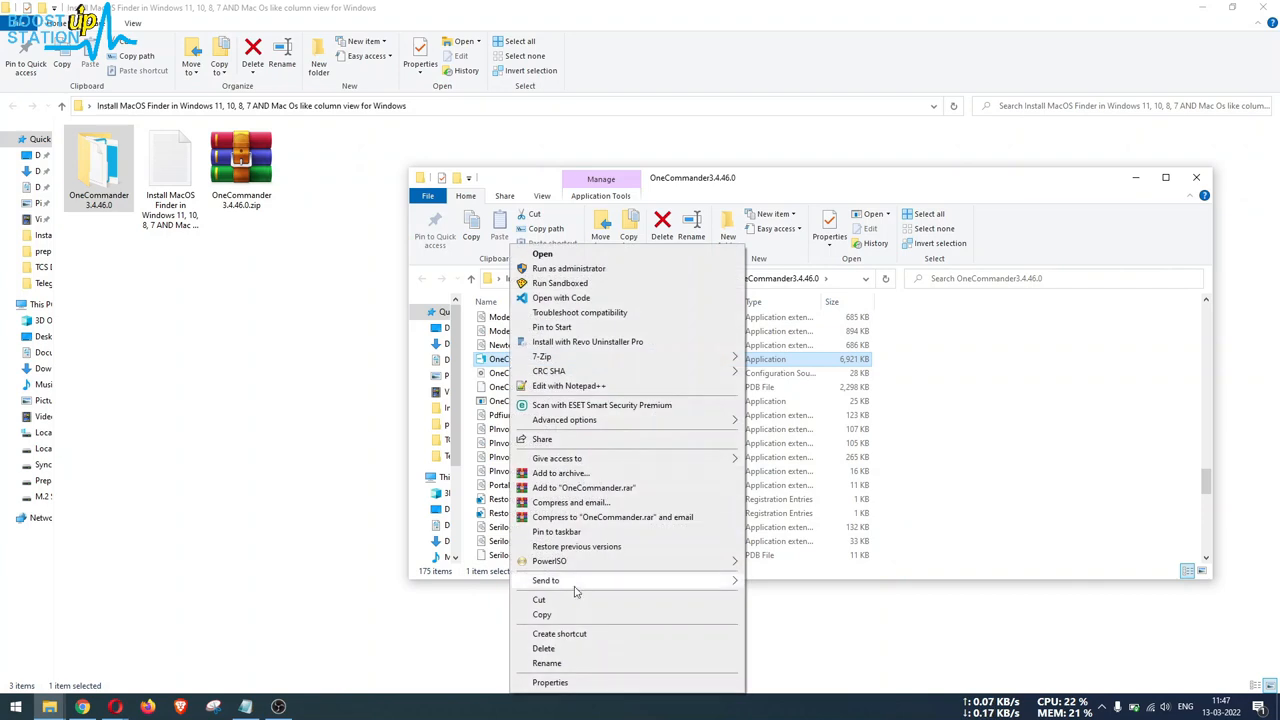
left_click(559, 633)
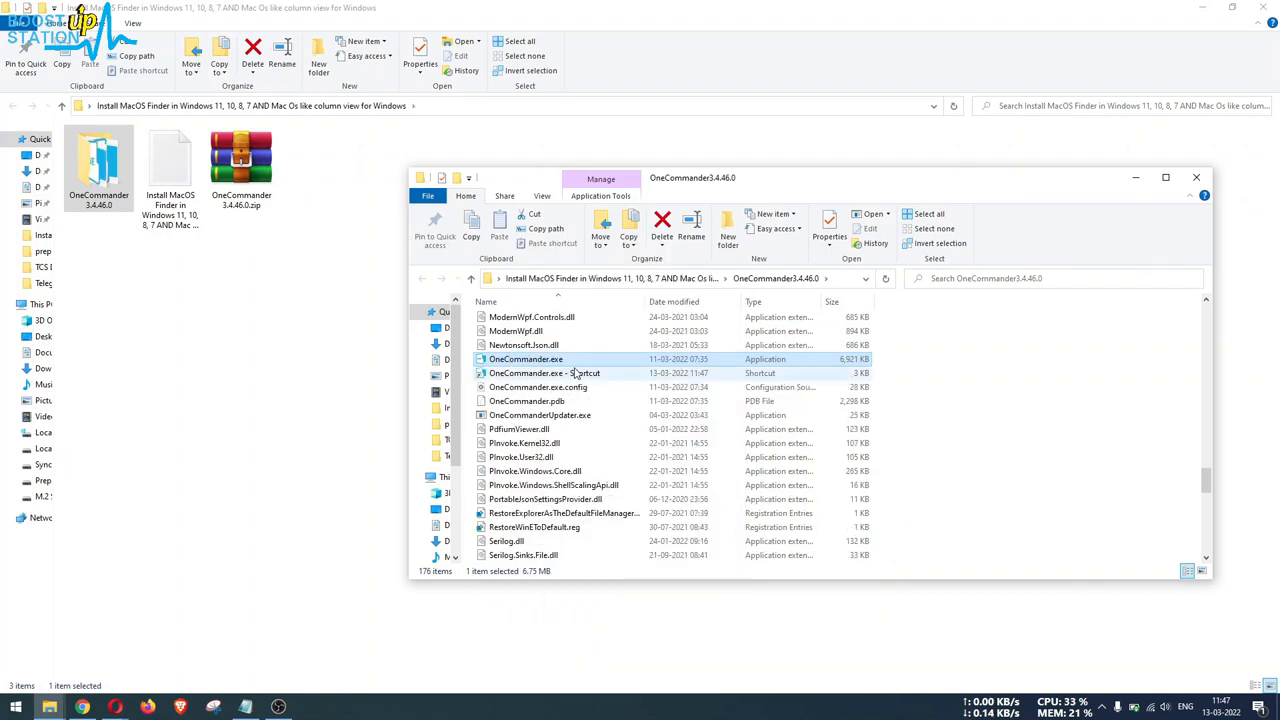
left_click(544, 373)
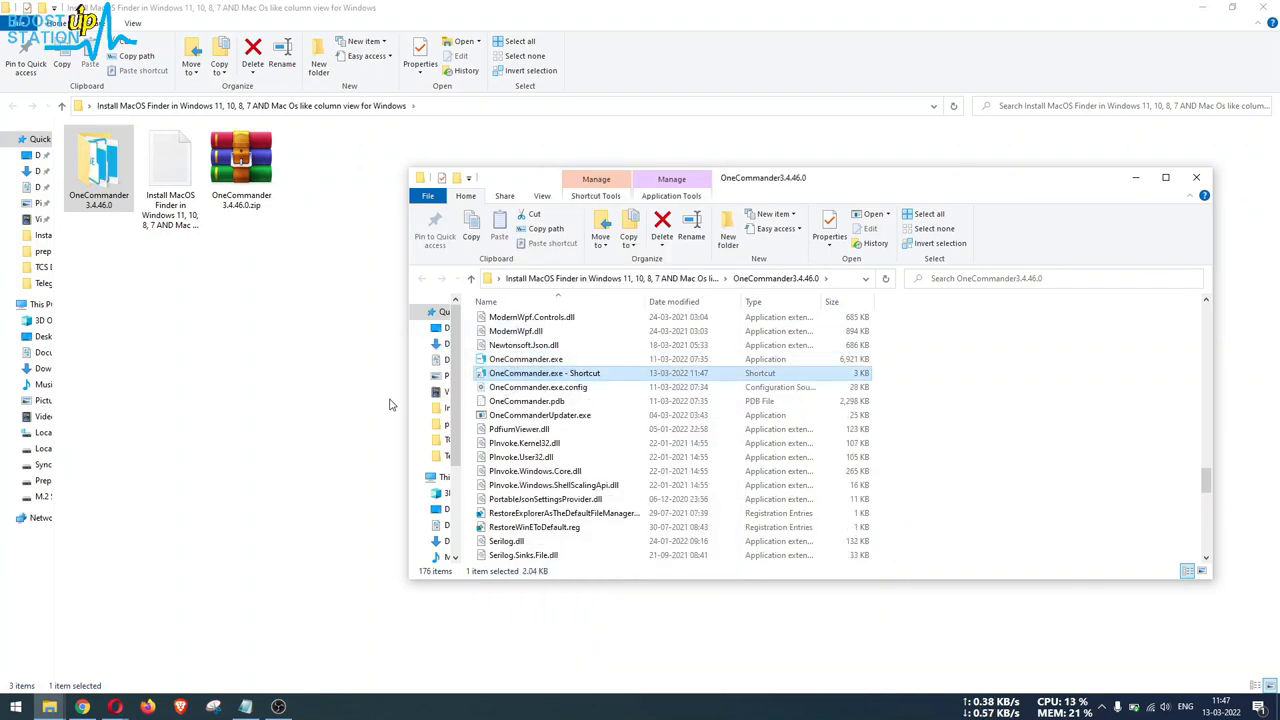
- Move the shortcut to the project folder and rename it OneCommander.exe
left_click(1196, 177)
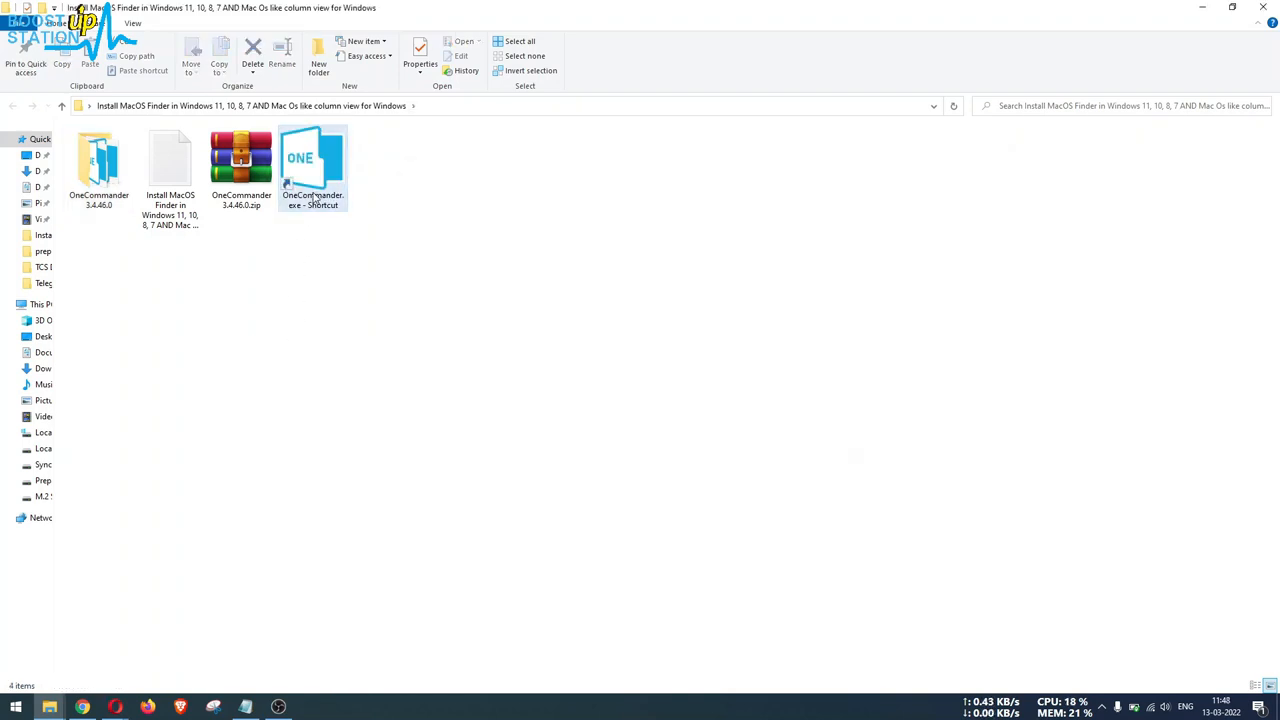
left_click(313, 170)
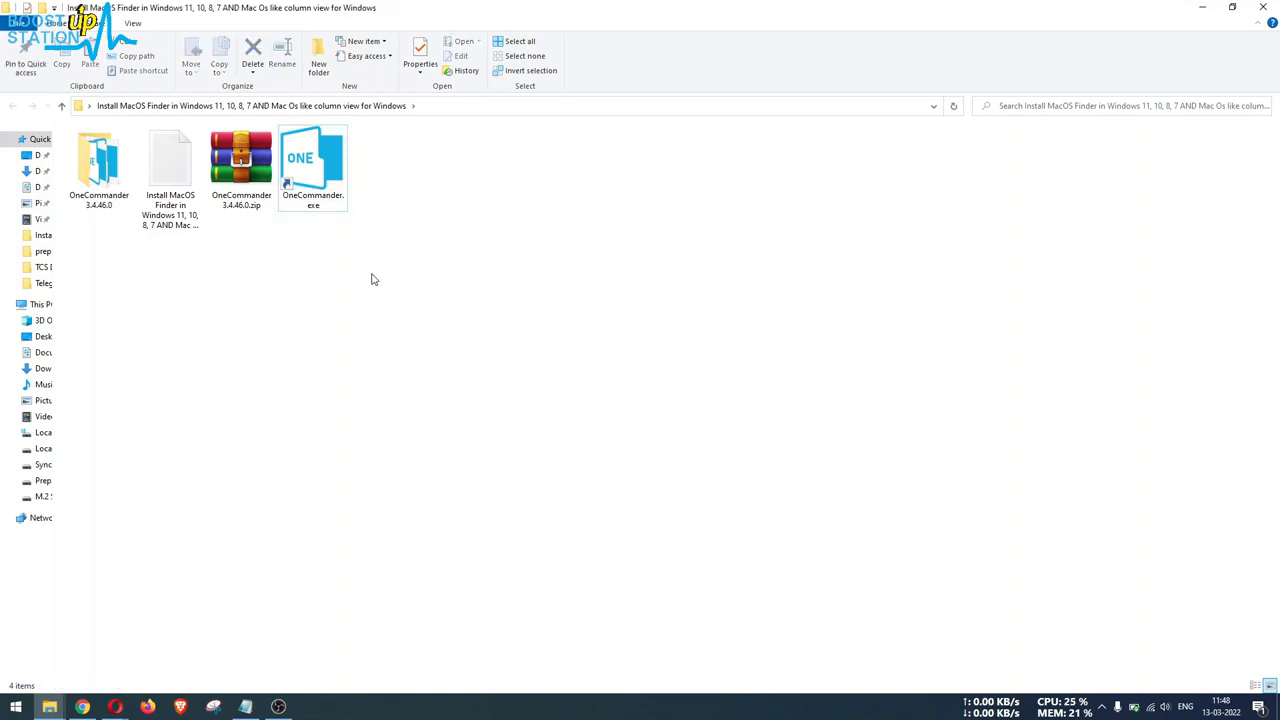
left_click(312, 167)
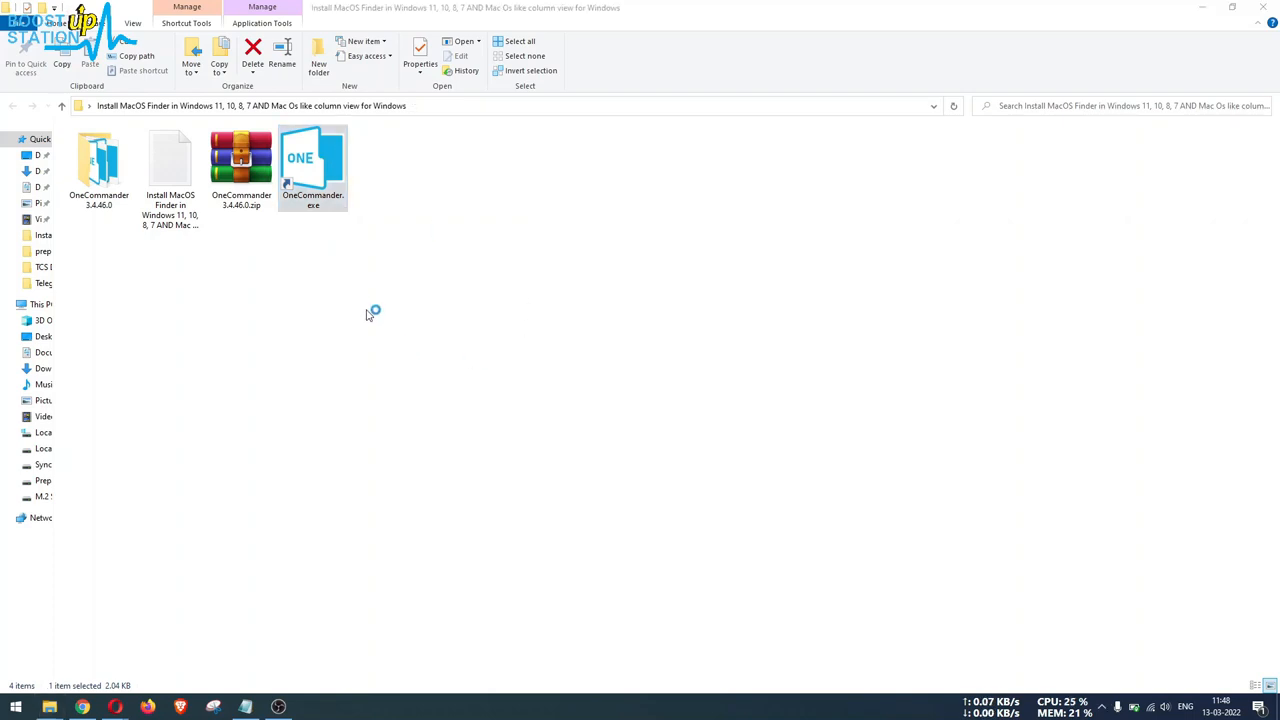
- Launch the shortcut, choose the Columns default layout, and relaunch OneCommander.exe
double_click(313, 165)
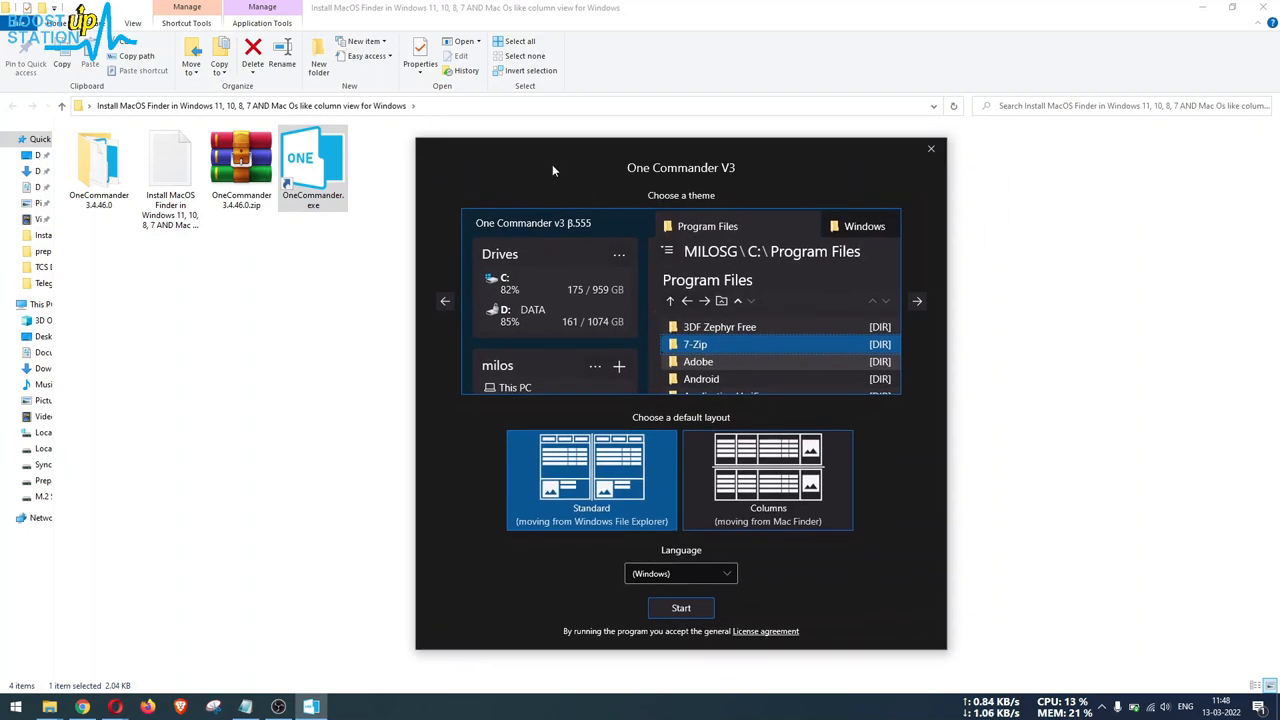
left_click(681, 573)
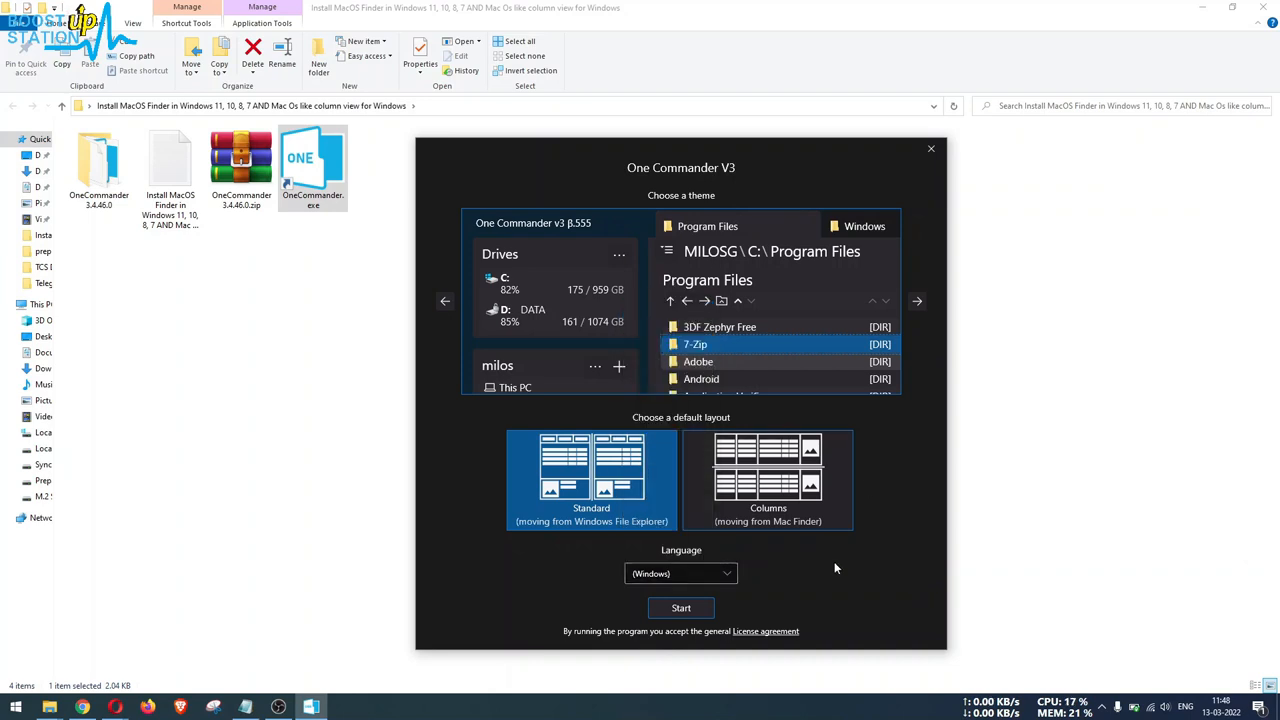
left_click(768, 480)
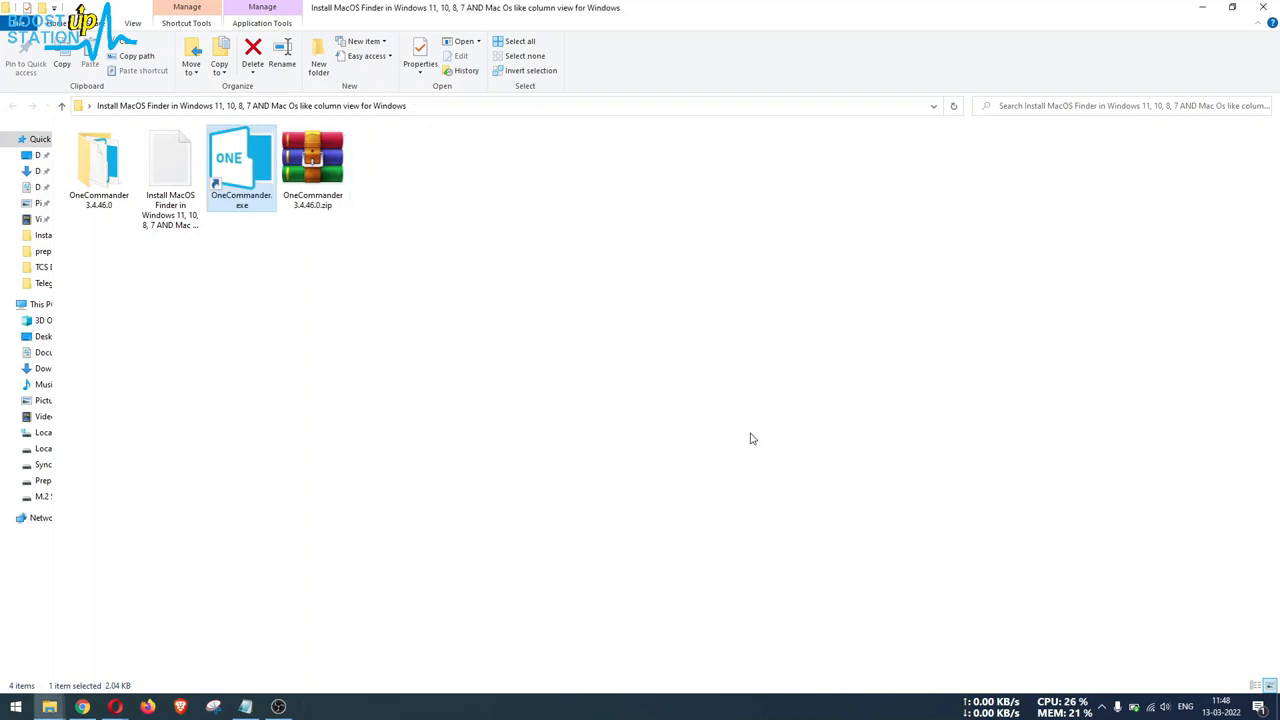
double_click(241, 160)
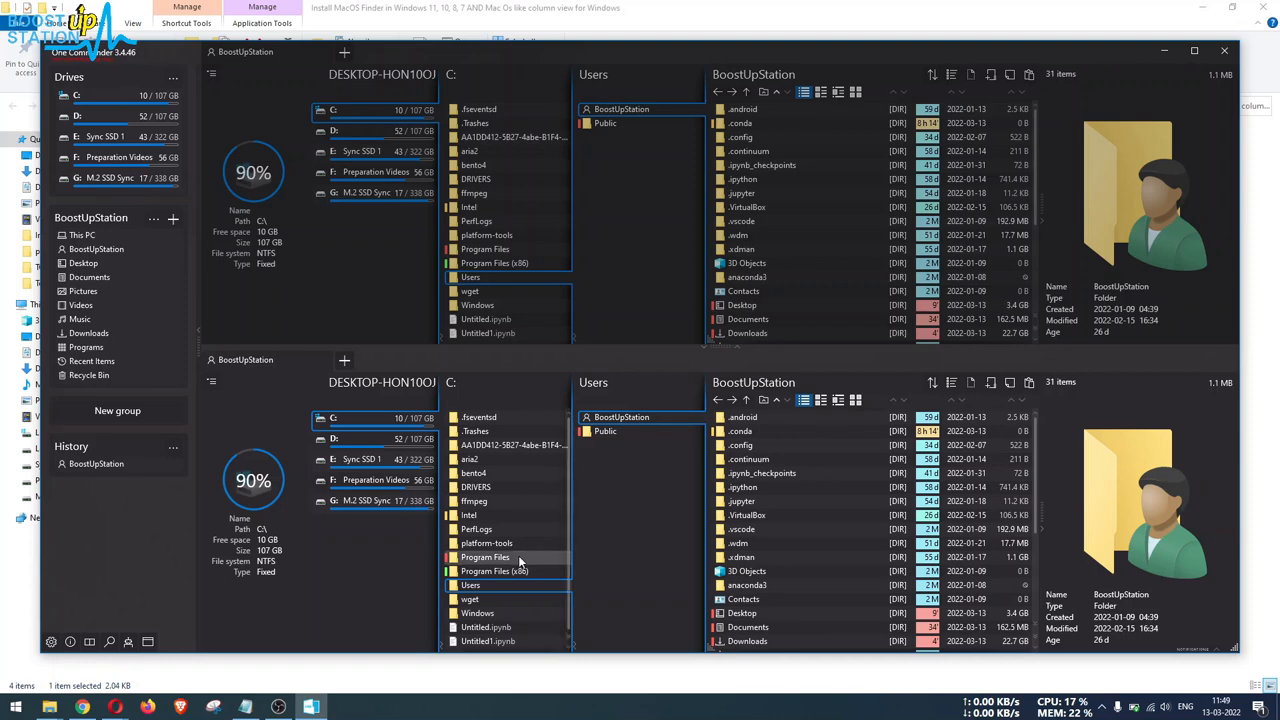
- Browse the lower pane through Program Files > Microsoft Office > root > Office16 > BORDERS
double_click(486, 557)
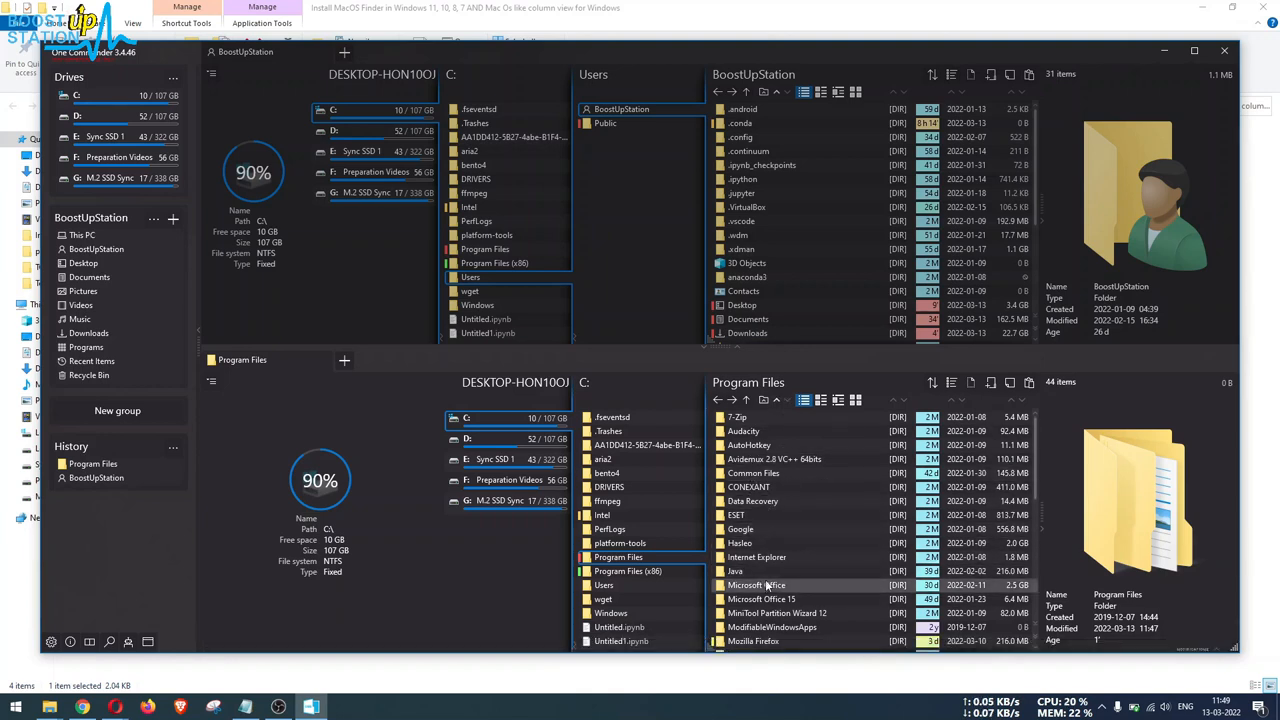
left_click(760, 599)
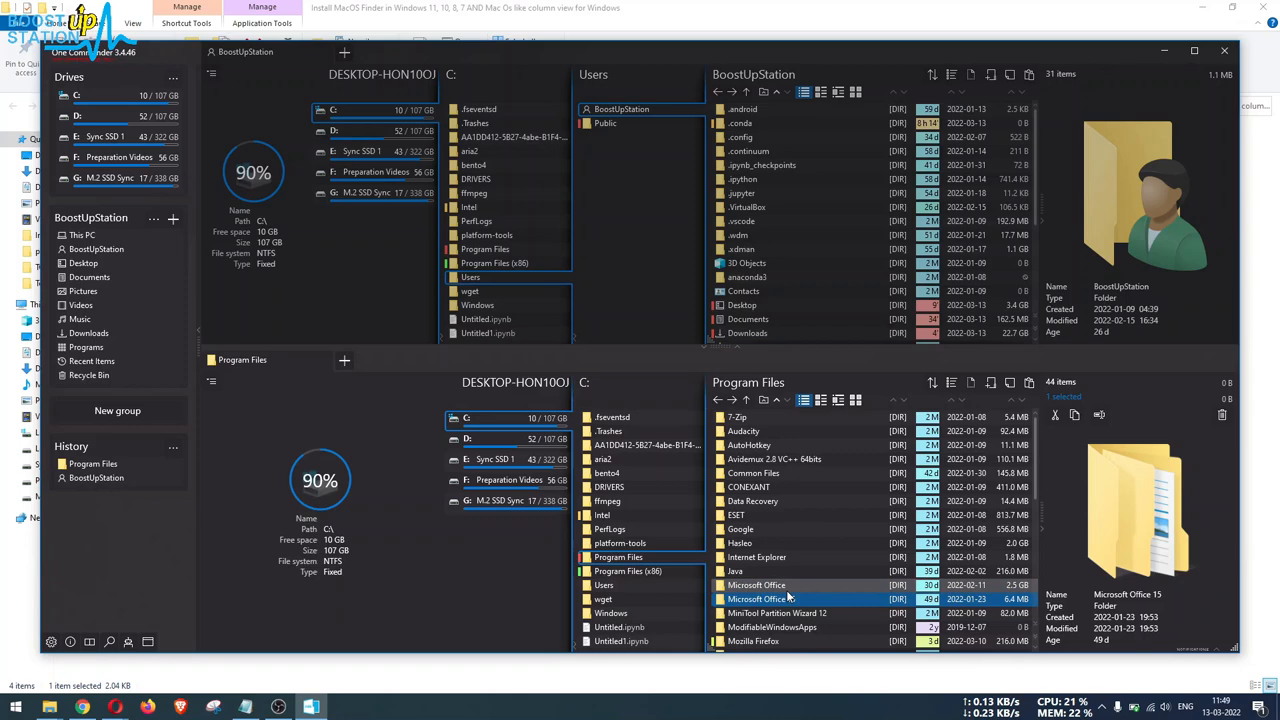
double_click(757, 599)
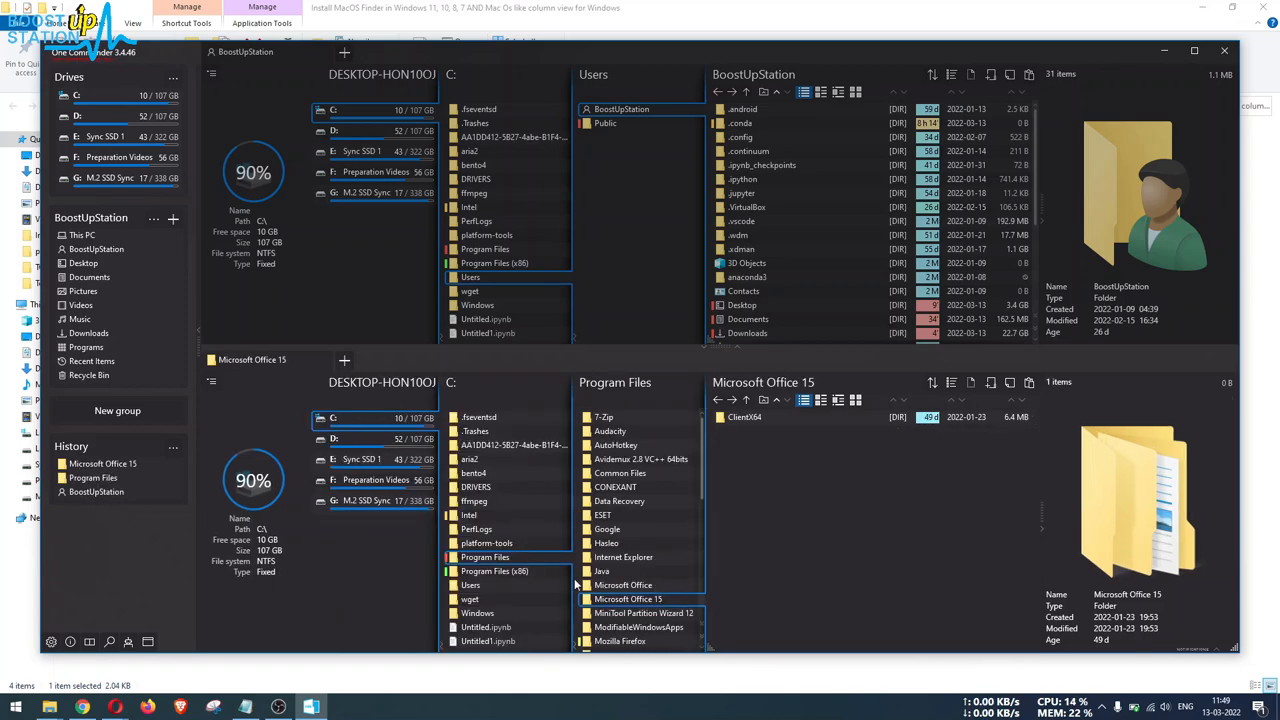
left_click(780, 417)
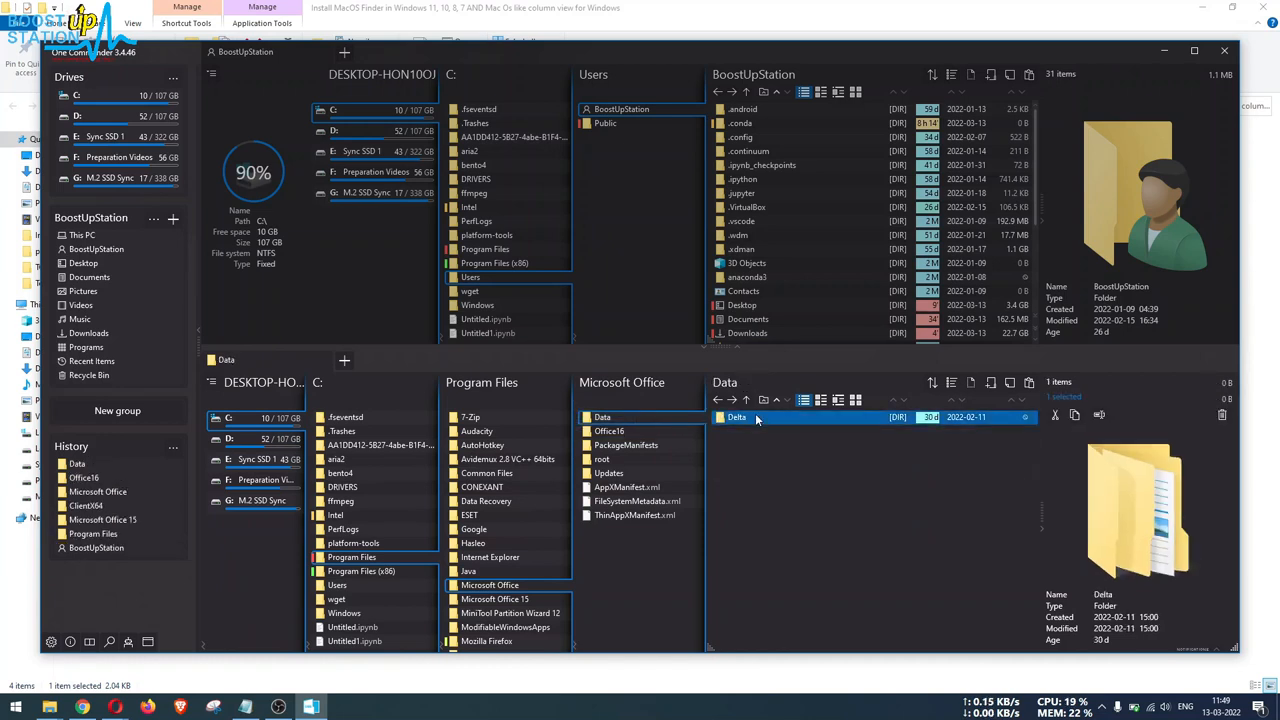
double_click(737, 417)
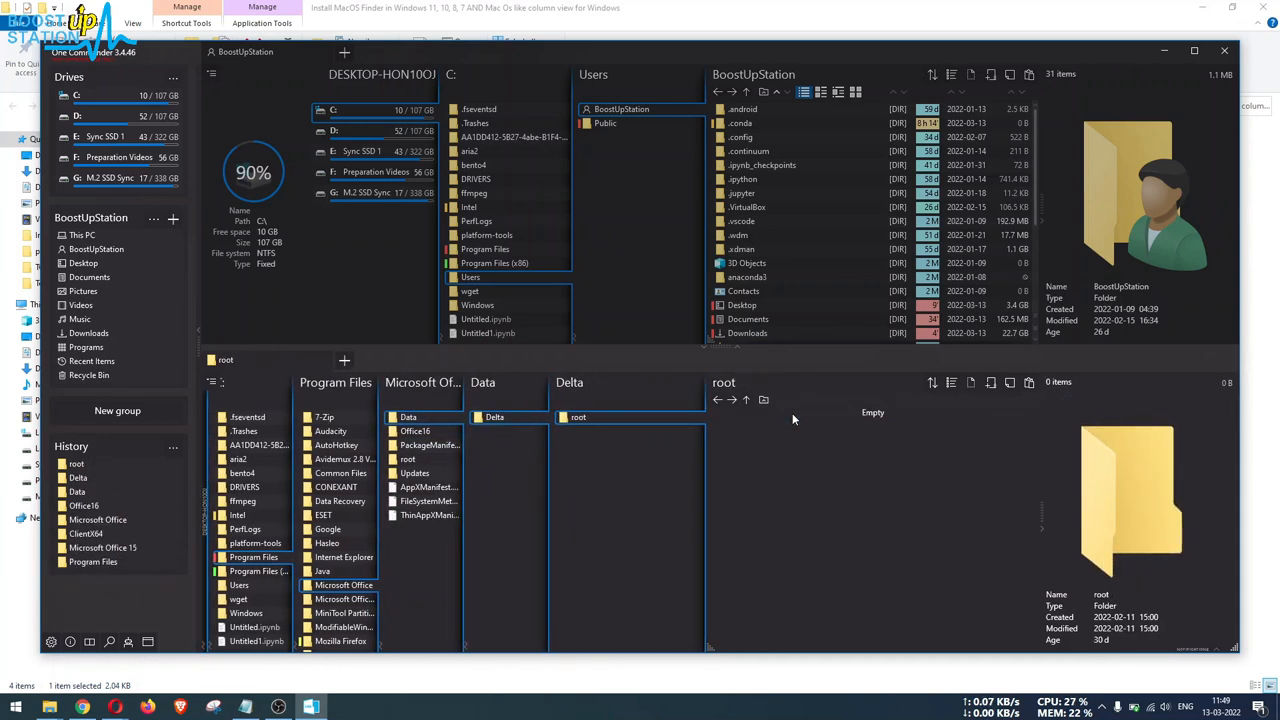
mouse_move(1037, 445)
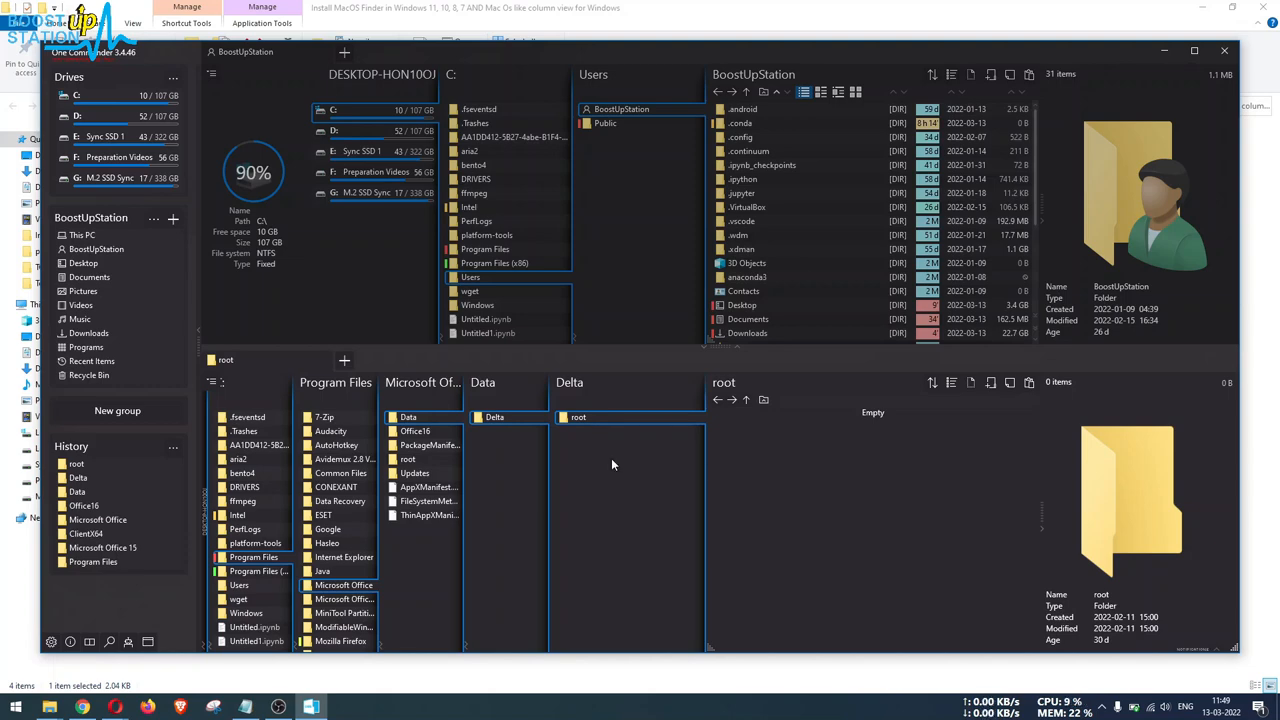
double_click(610, 515)
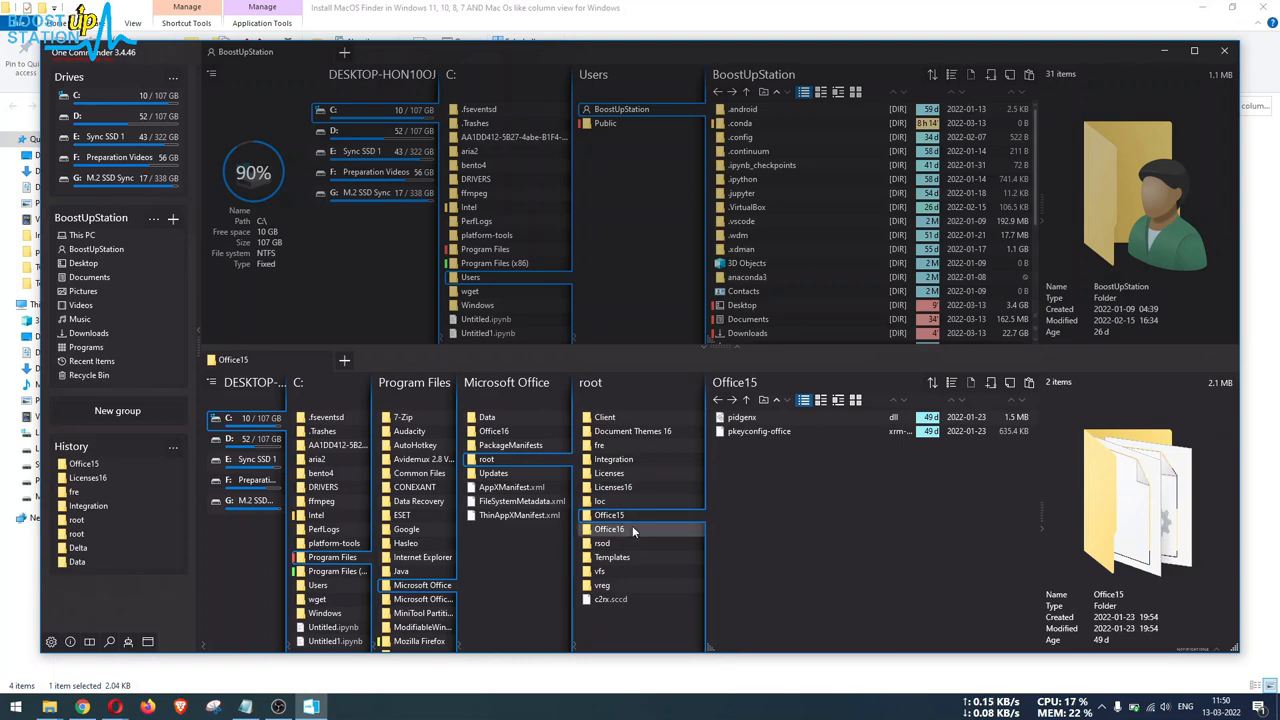
double_click(609, 515)
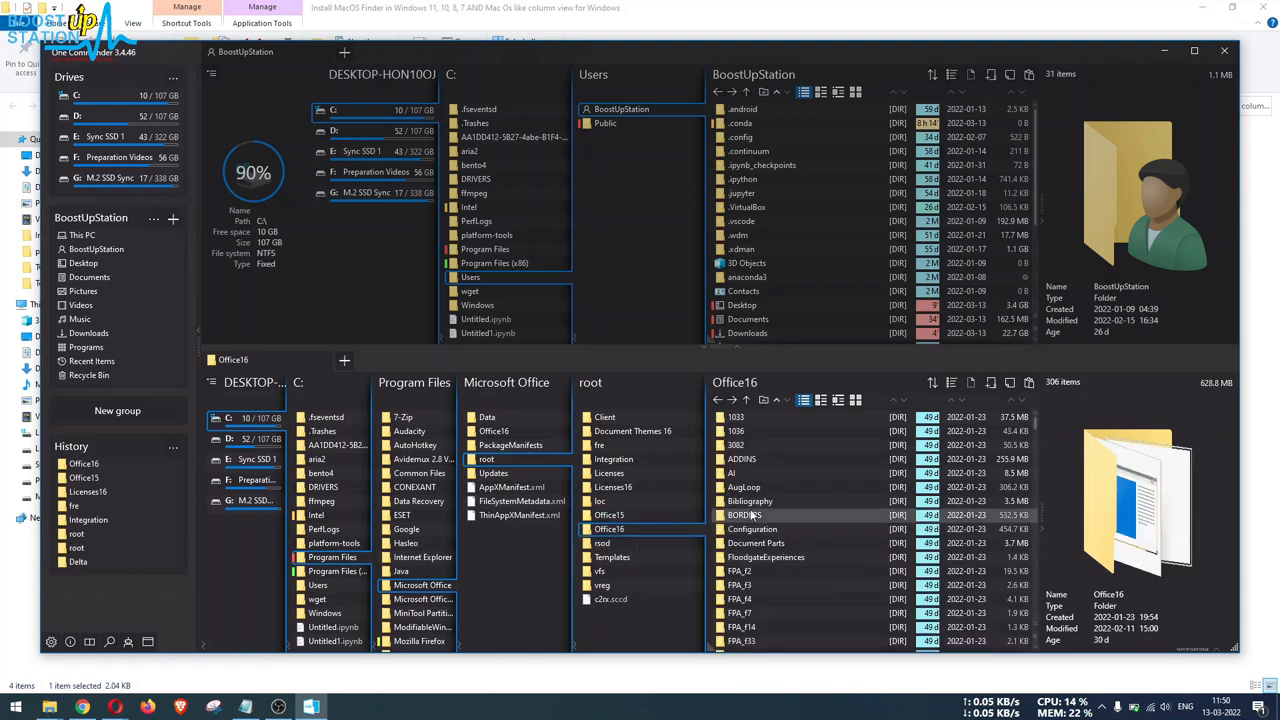
double_click(744, 514)
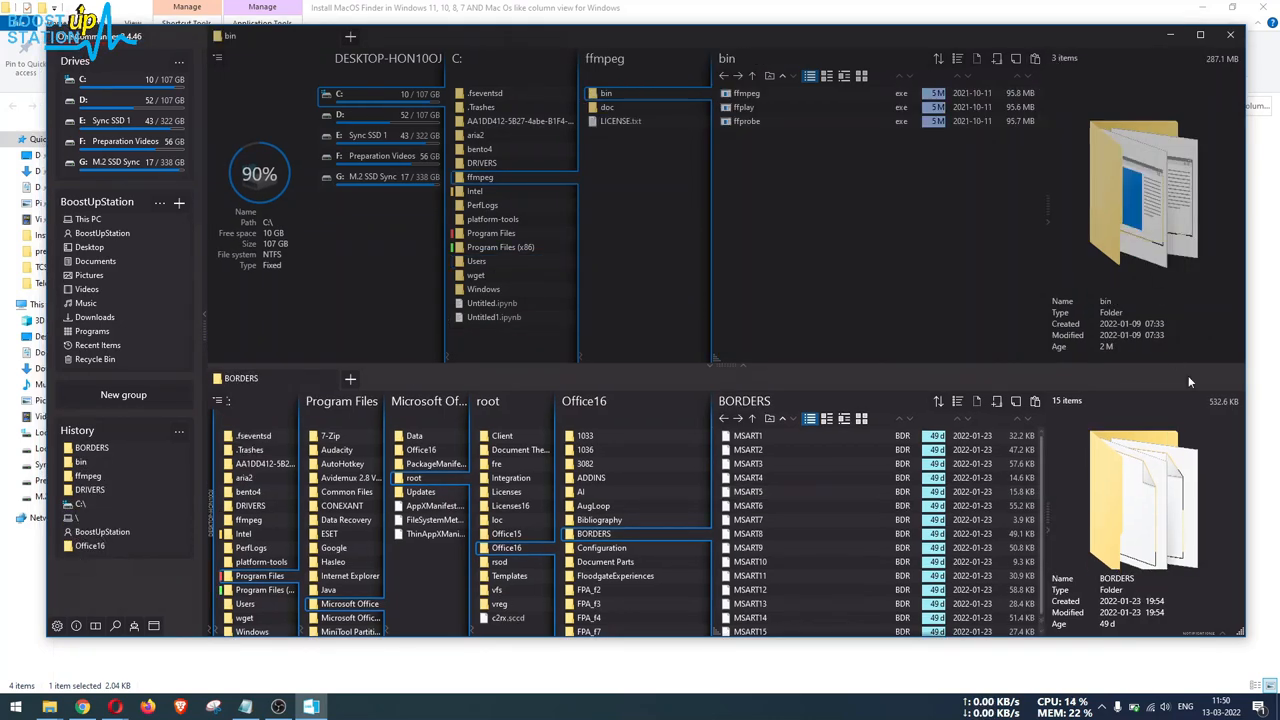
mouse_move(57, 625)
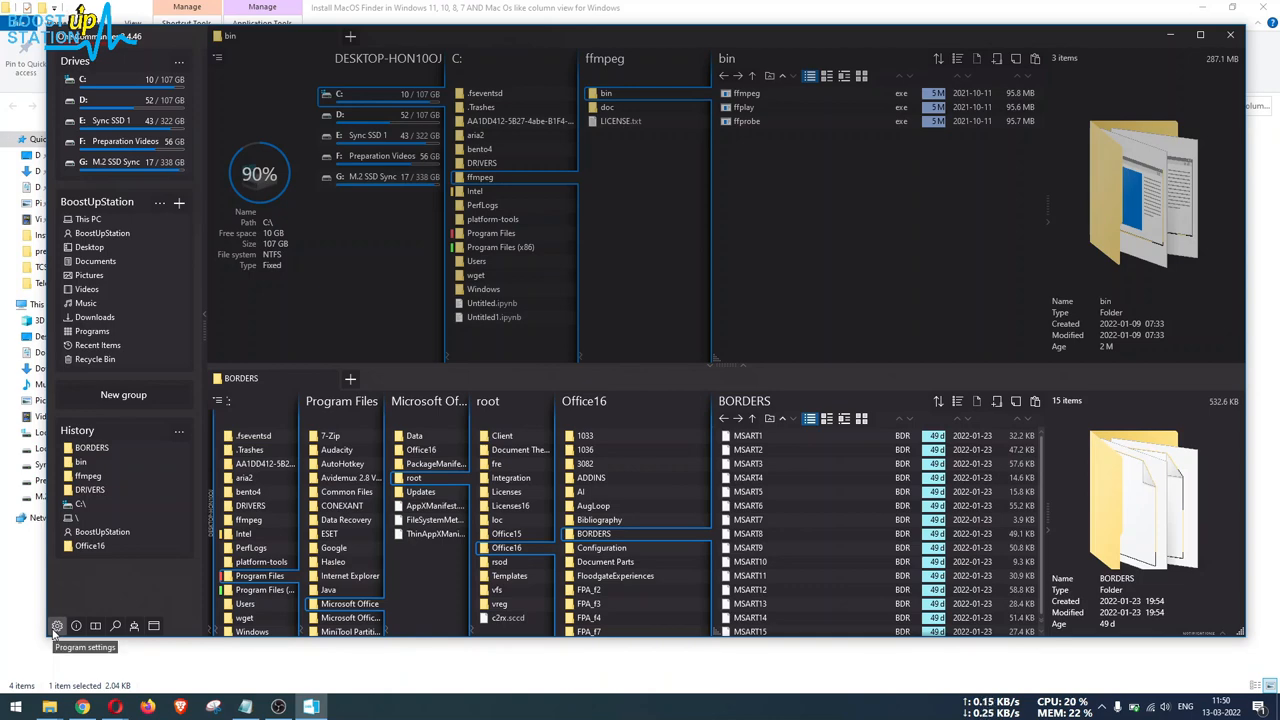
- Set the Light theme with GitHub Blue folder icons and confirm the restart
left_click(57, 625)
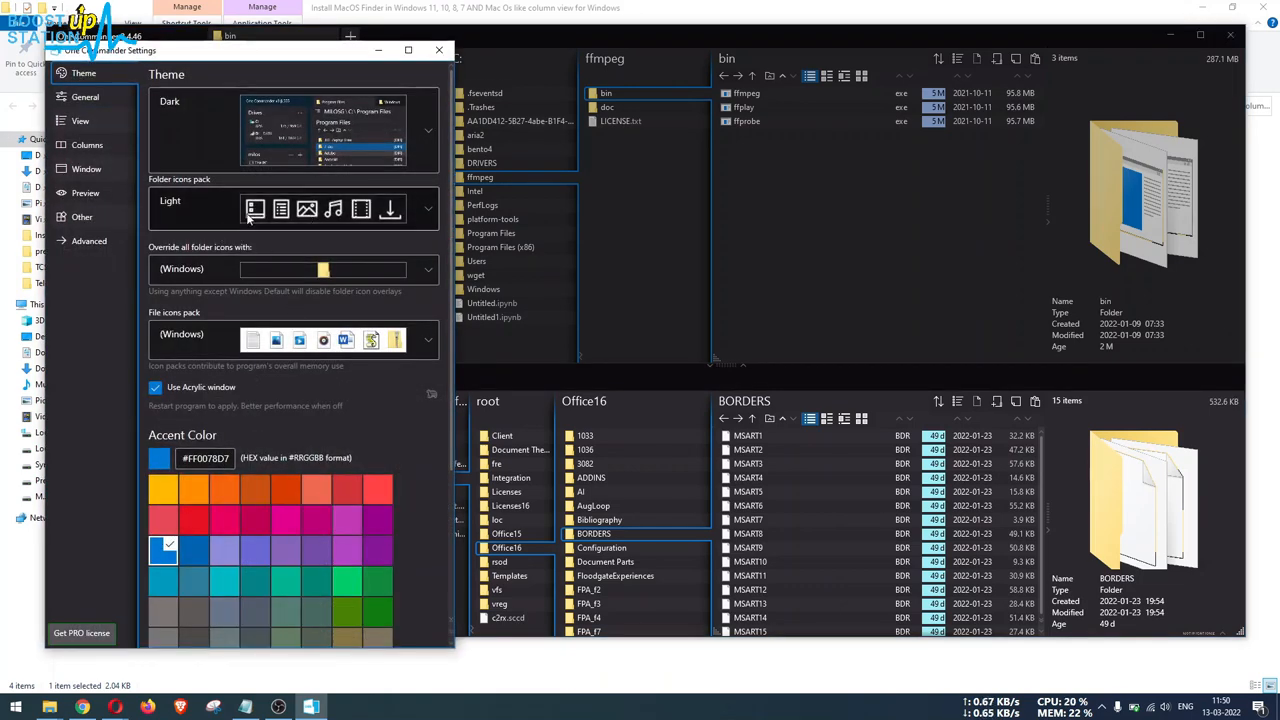
left_click(320, 268)
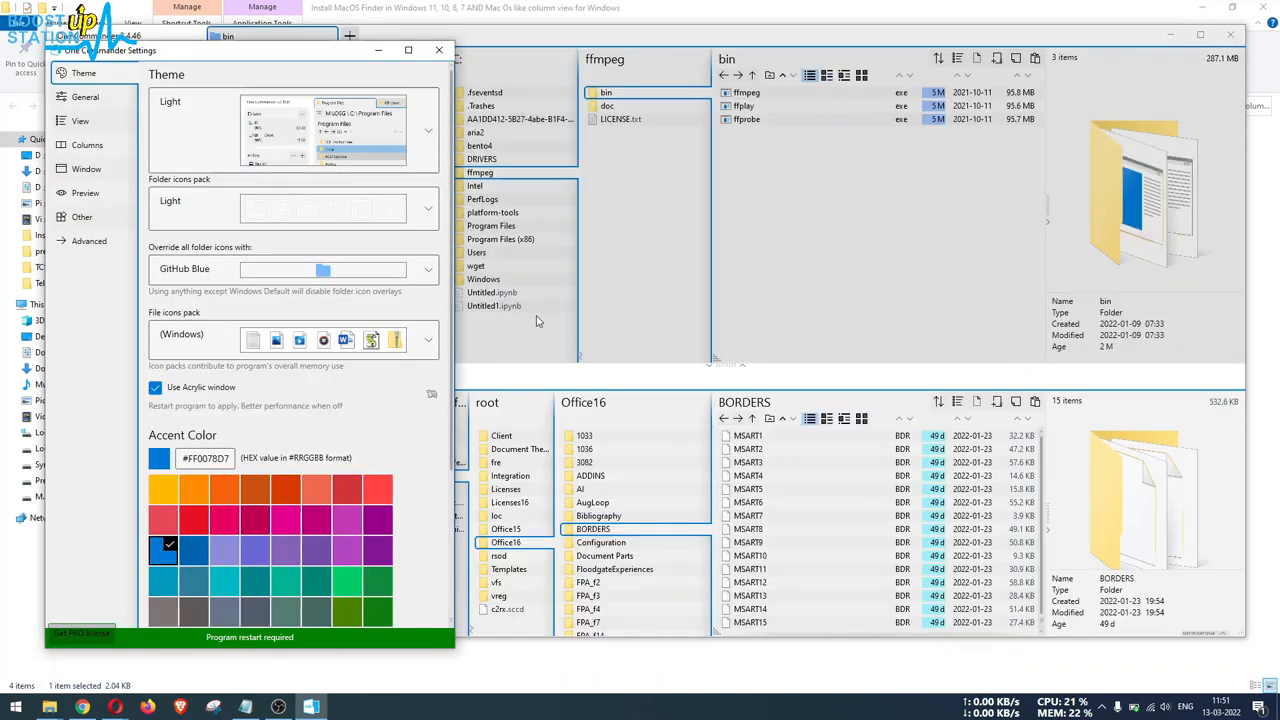
left_click(439, 50)
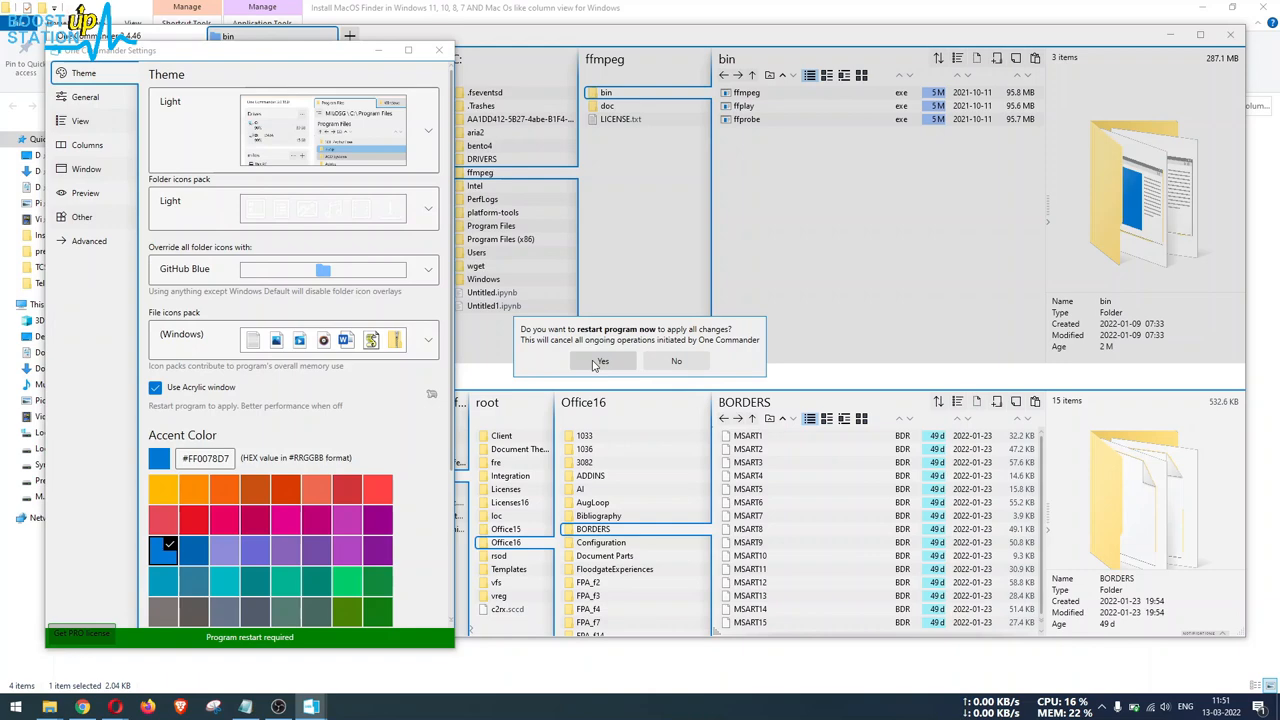
left_click(601, 361)
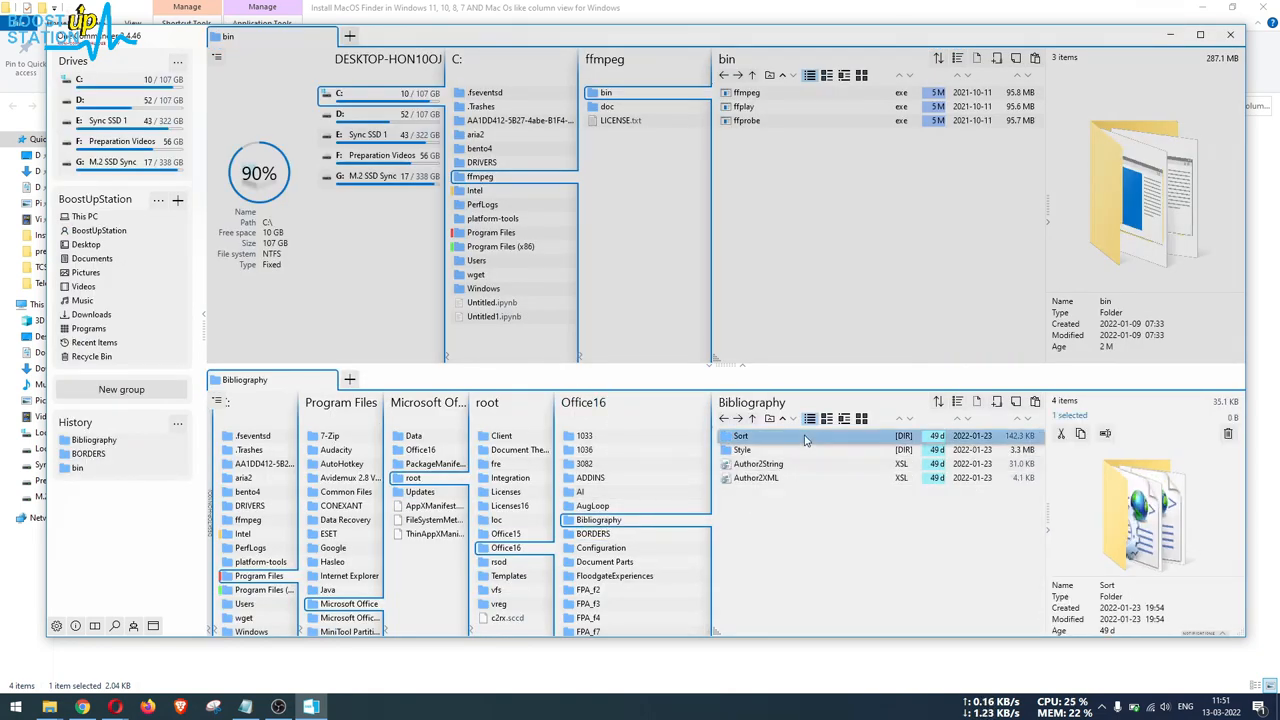
- Open the Sort folder under Office16 in the lower pane
double_click(741, 435)
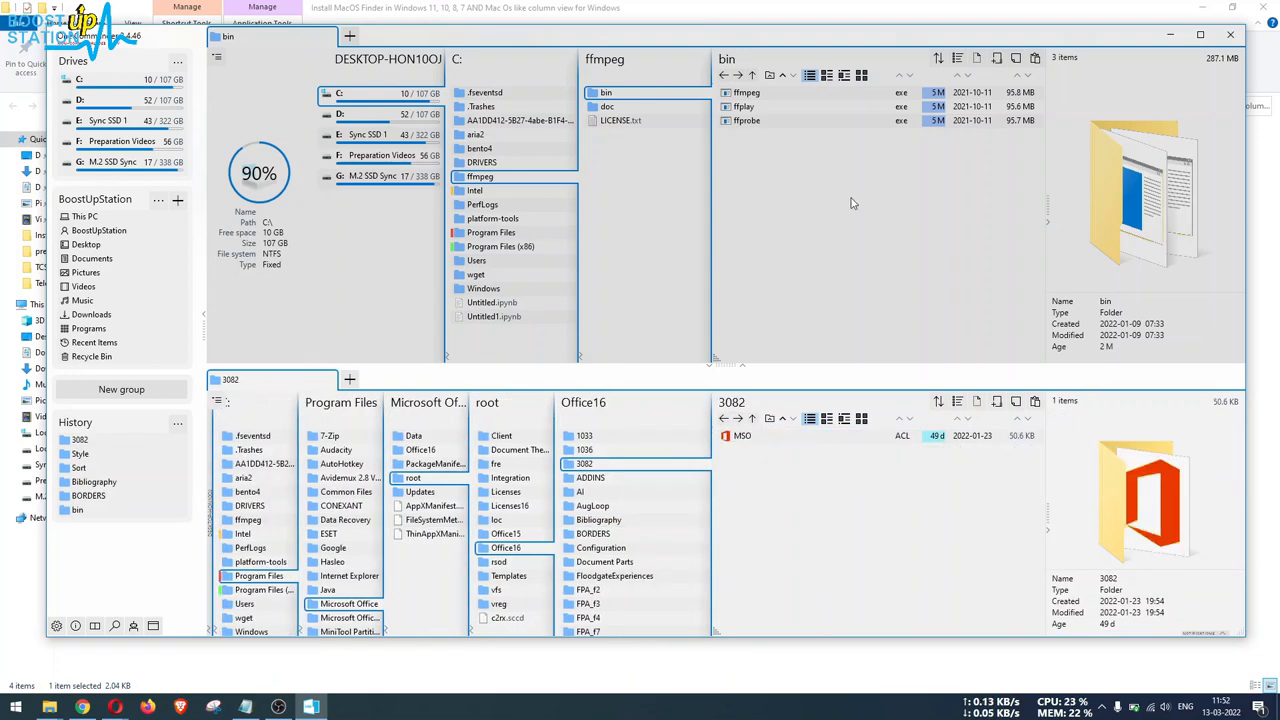
mouse_move(259, 274)
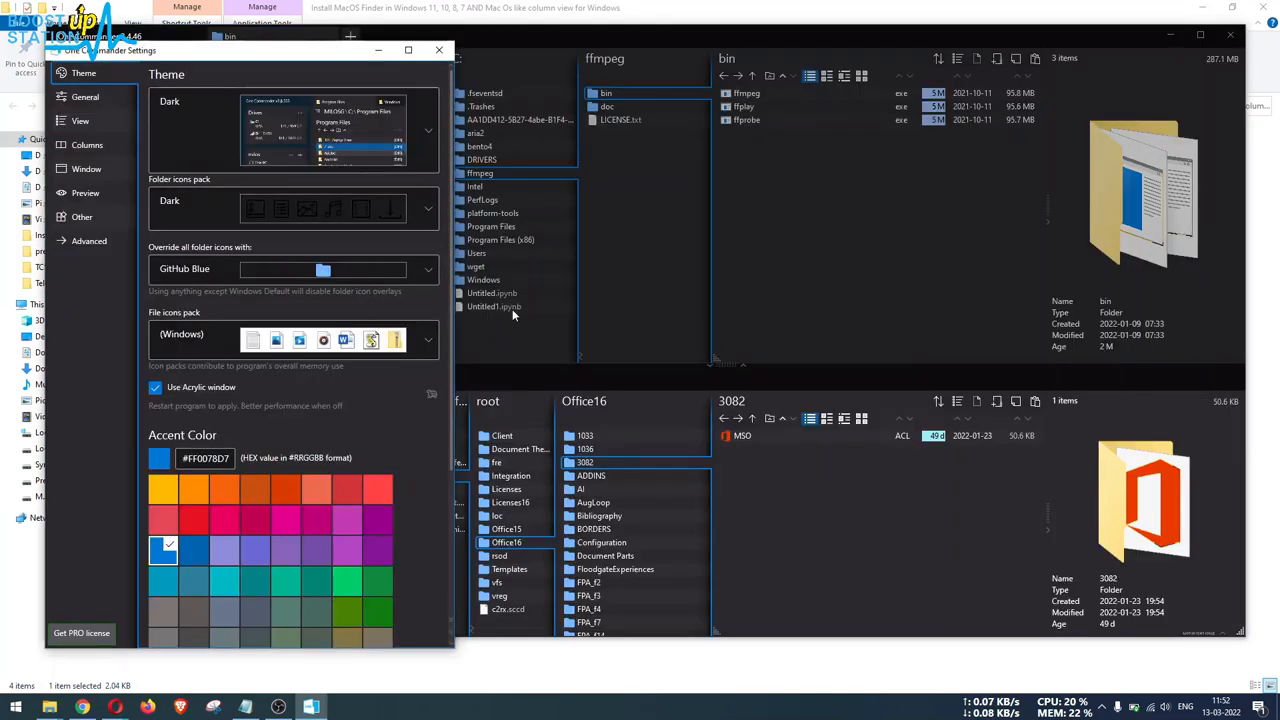
- Close the One Commander window after reverting to the Dark theme
left_click(438, 50)
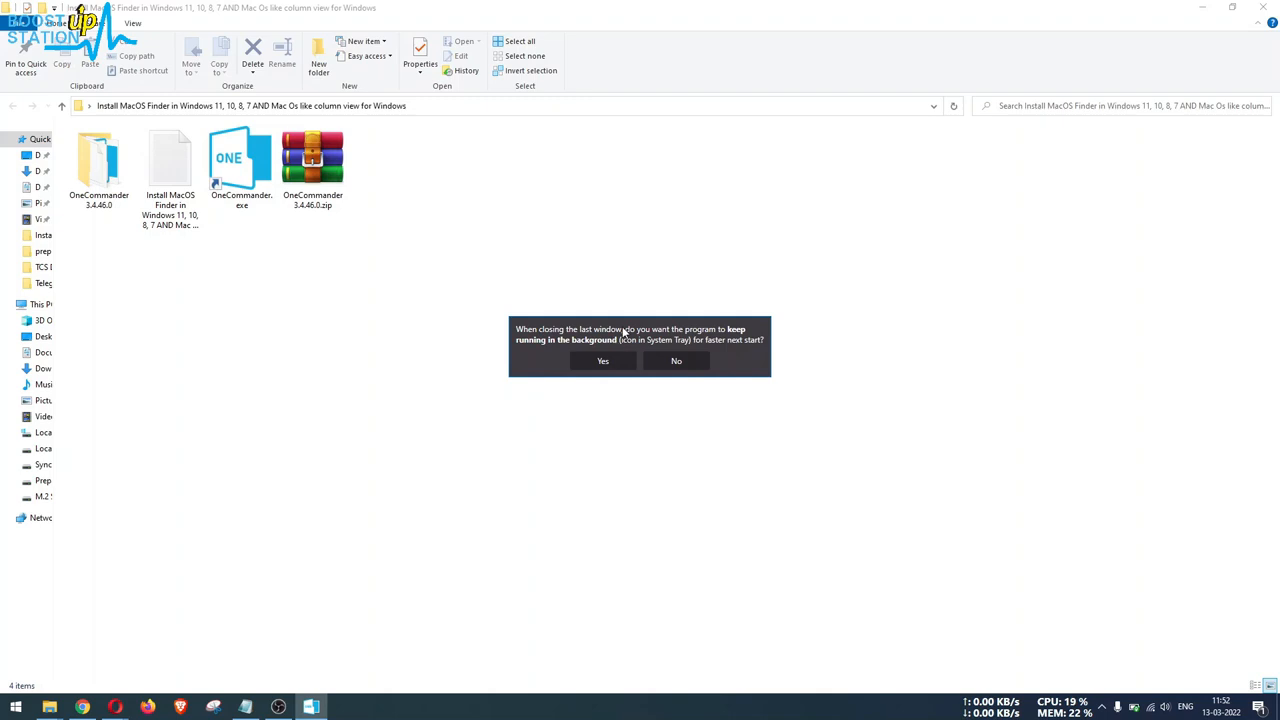
mouse_move(640, 338)
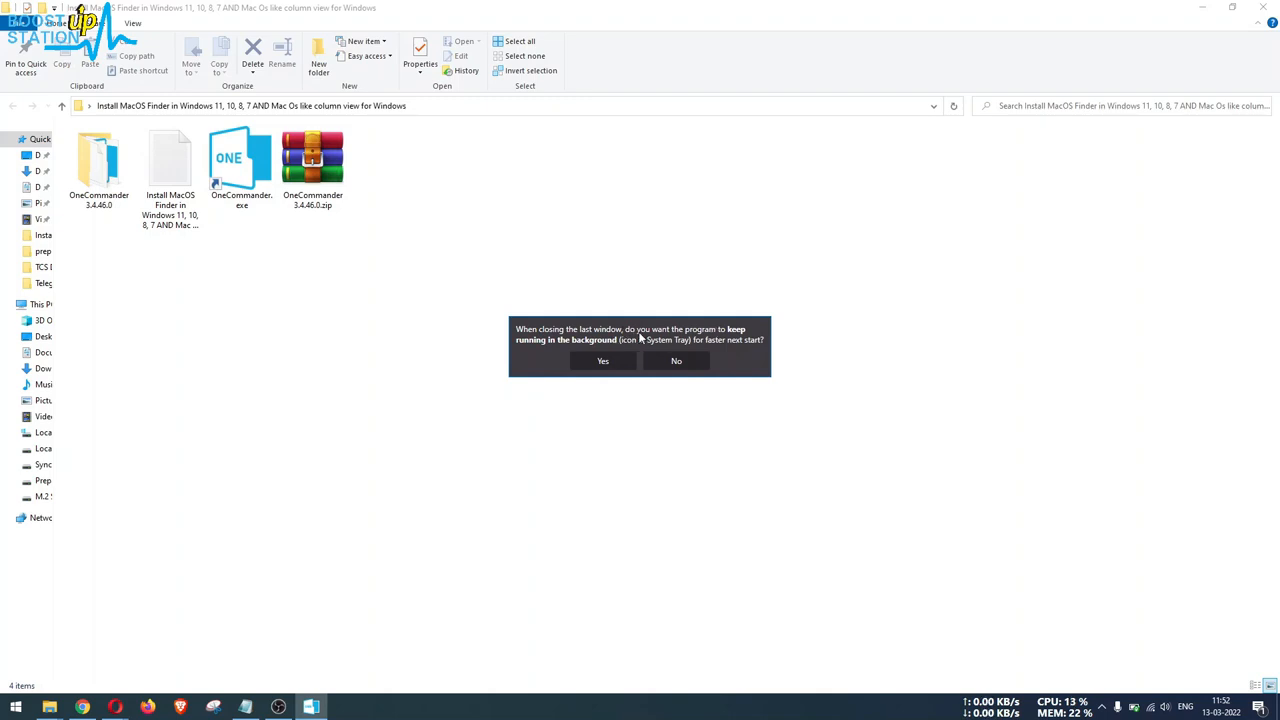
- Keep One Commander running in background, dismiss the exit note, and reveal tray icons
left_click(602, 361)
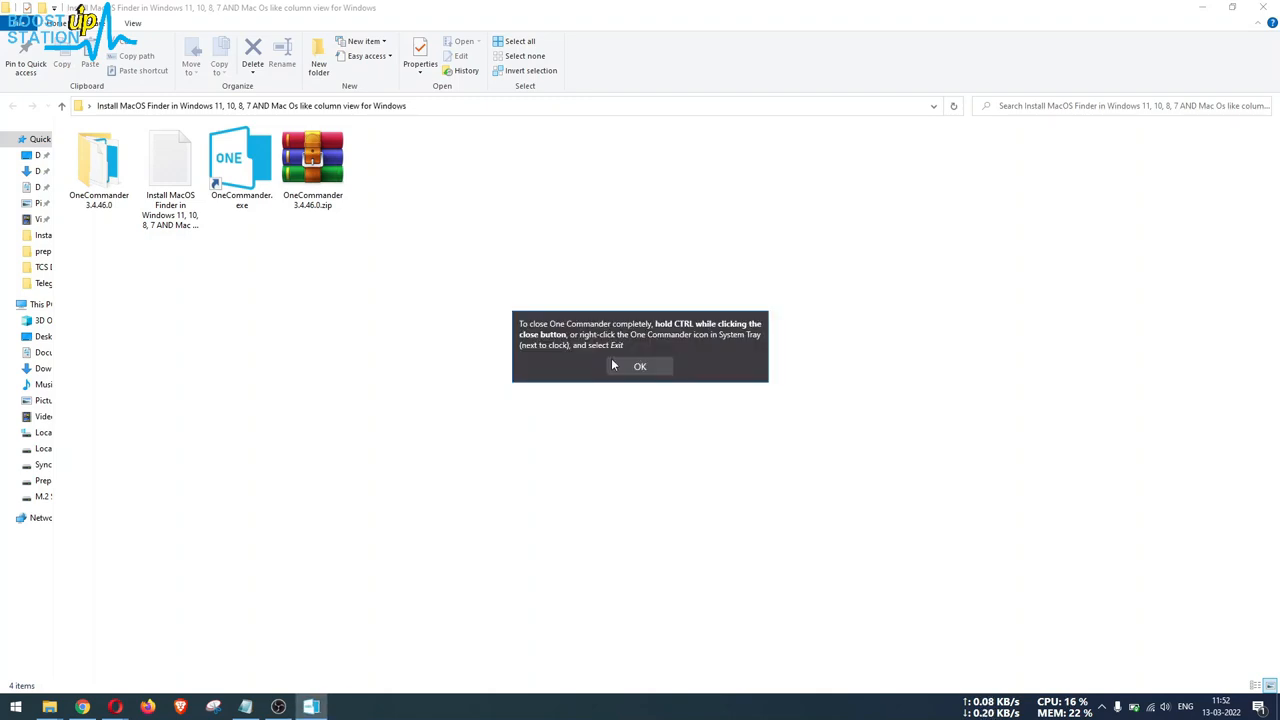
left_click(640, 366)
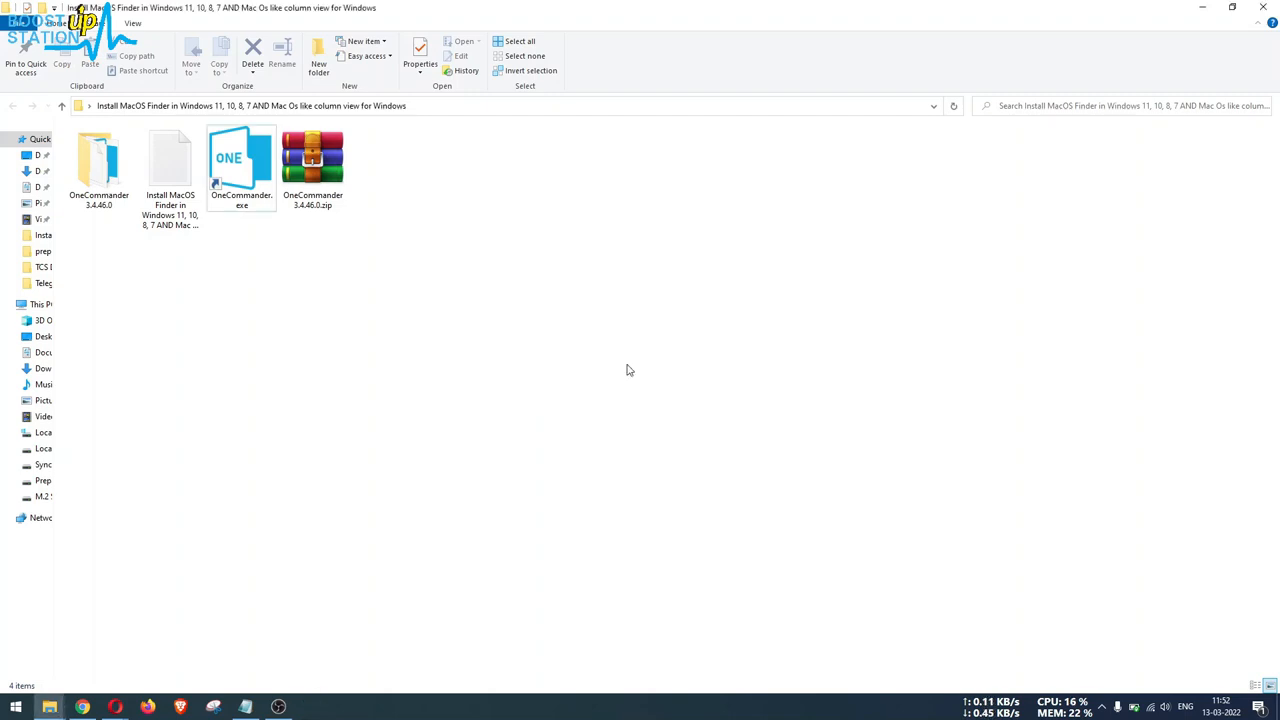
left_click(1101, 707)
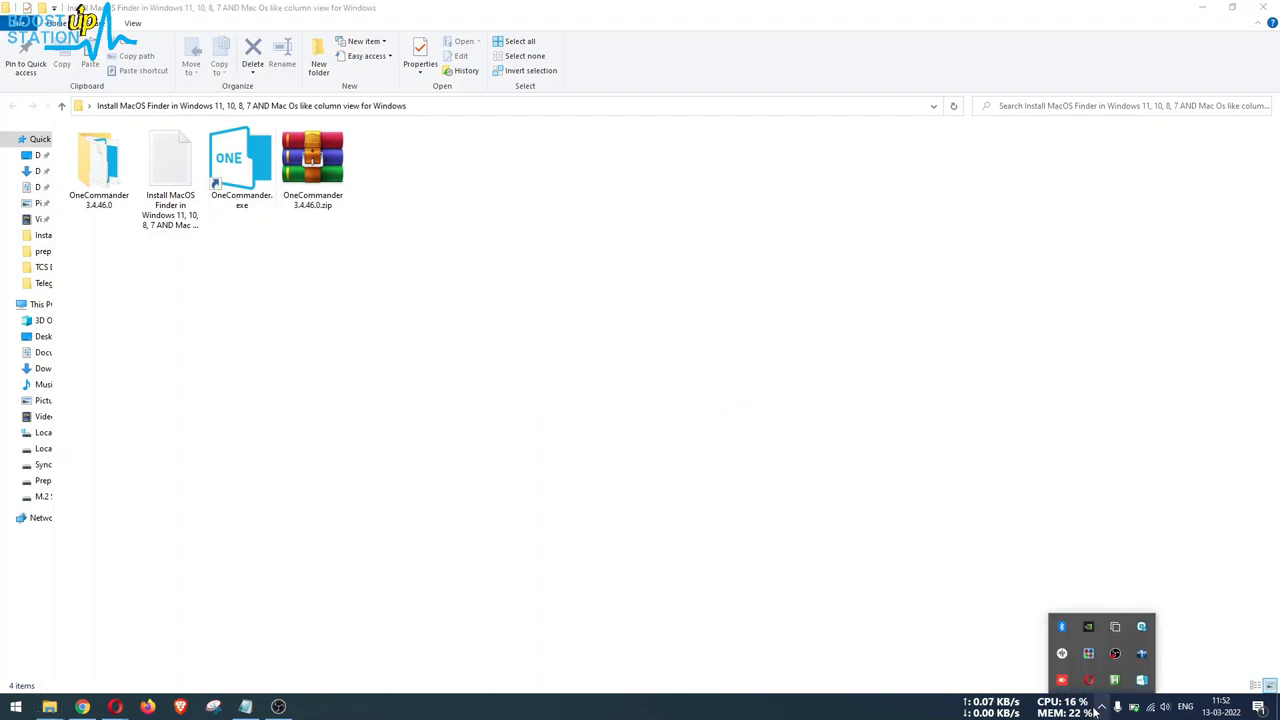